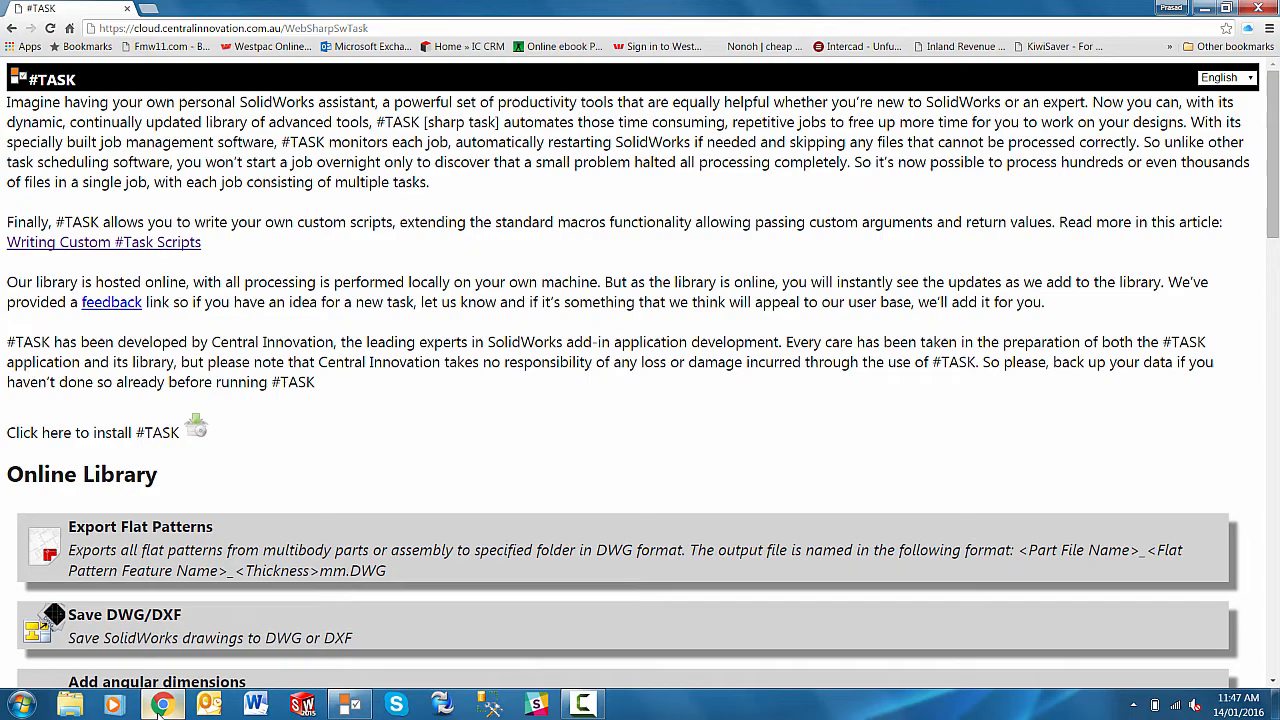
Step: Leave the #TASK web page in Chrome and launch the #TASK desktop application
right_click(160, 705)
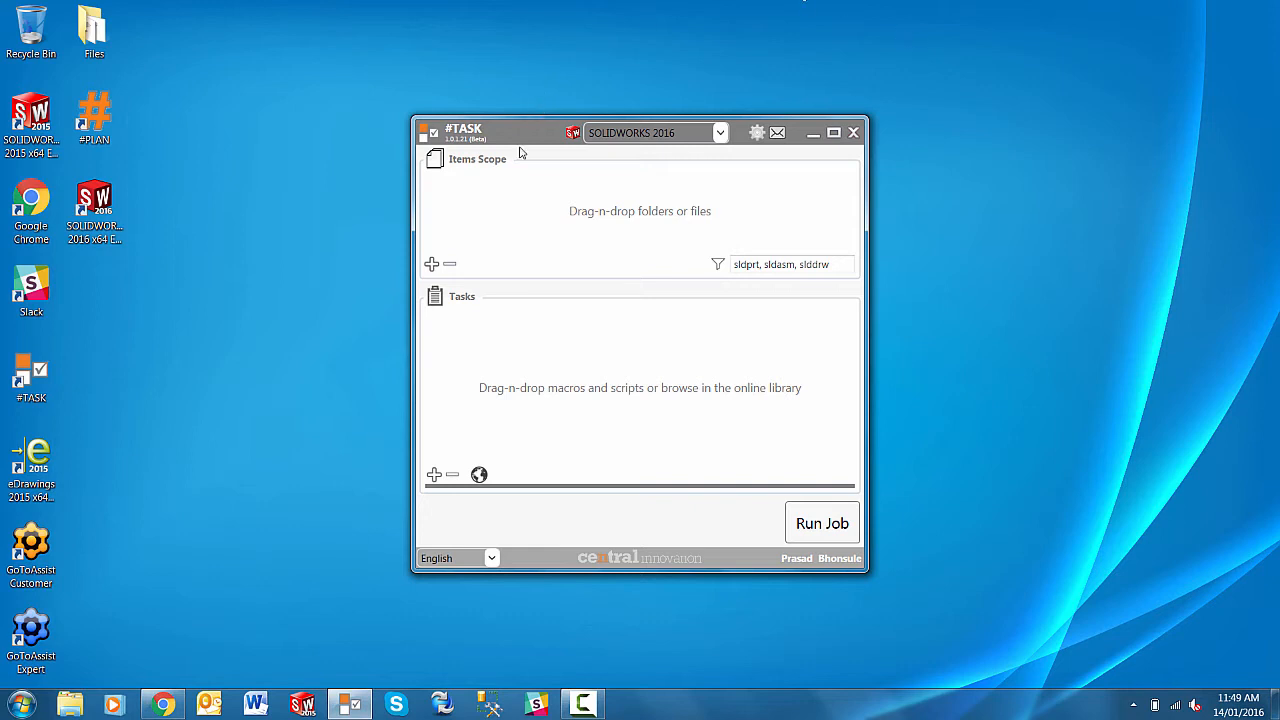
mouse_move(360, 164)
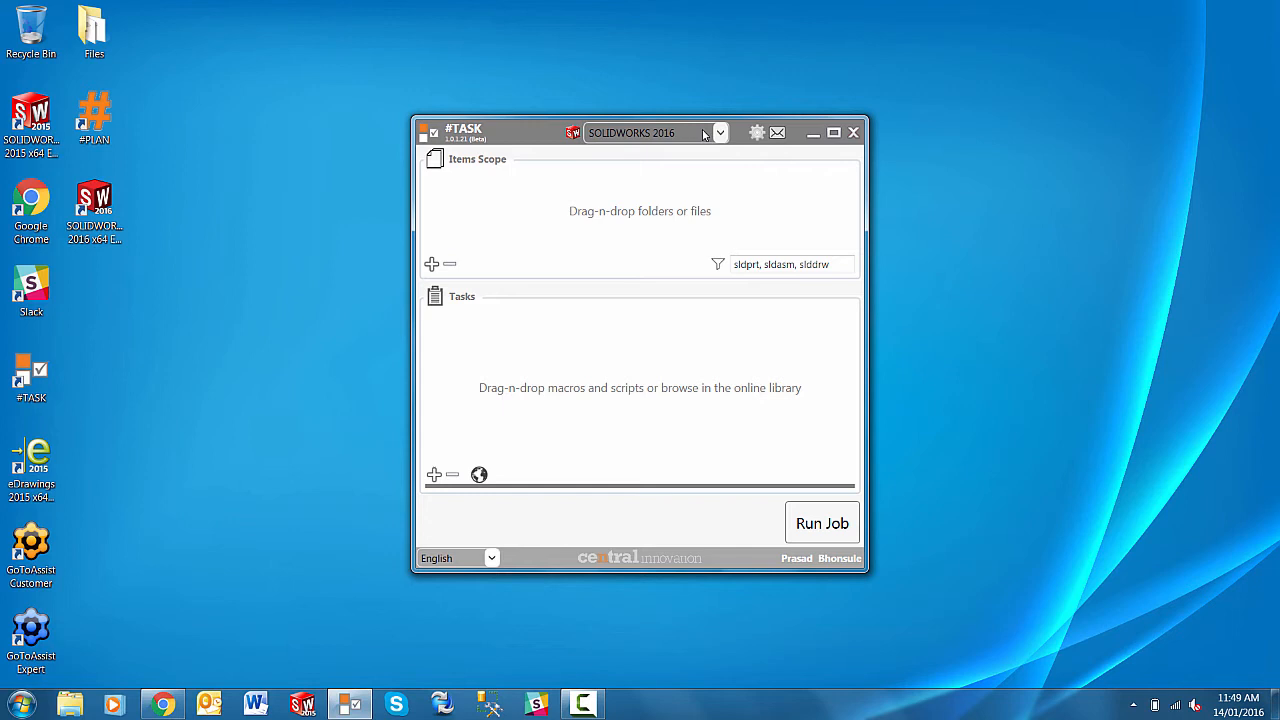
click(719, 132)
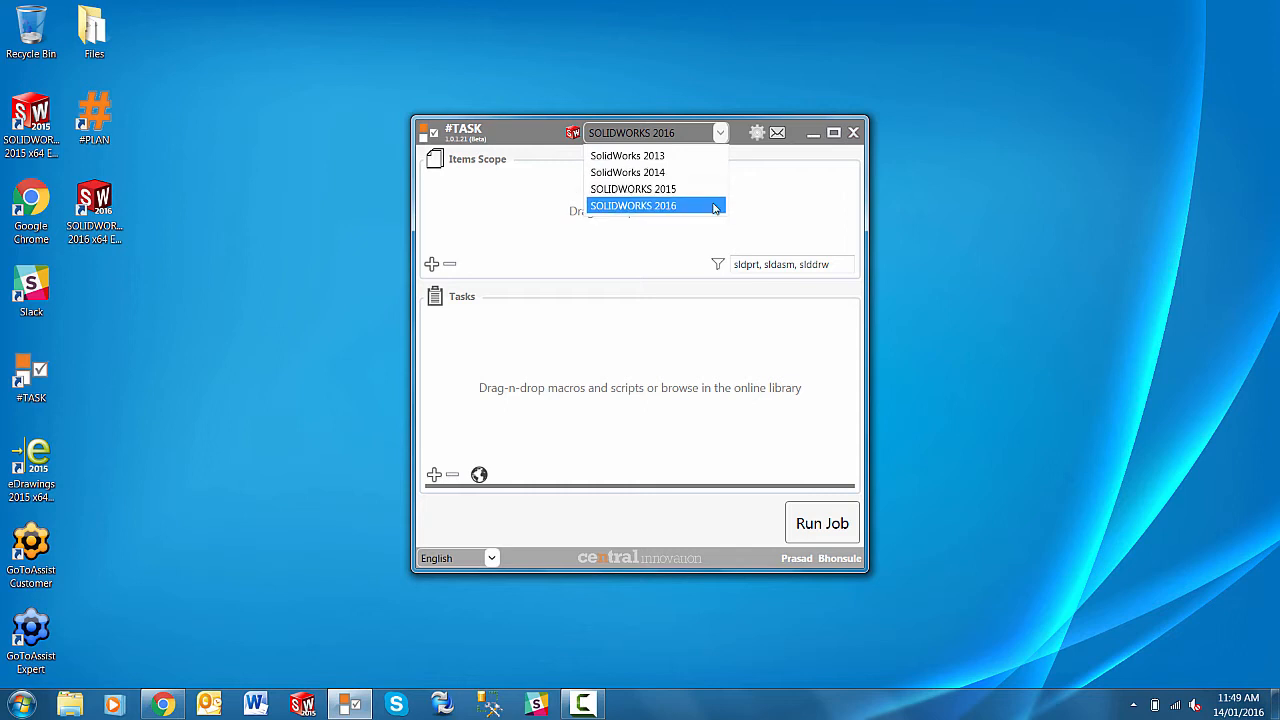
click(633, 205)
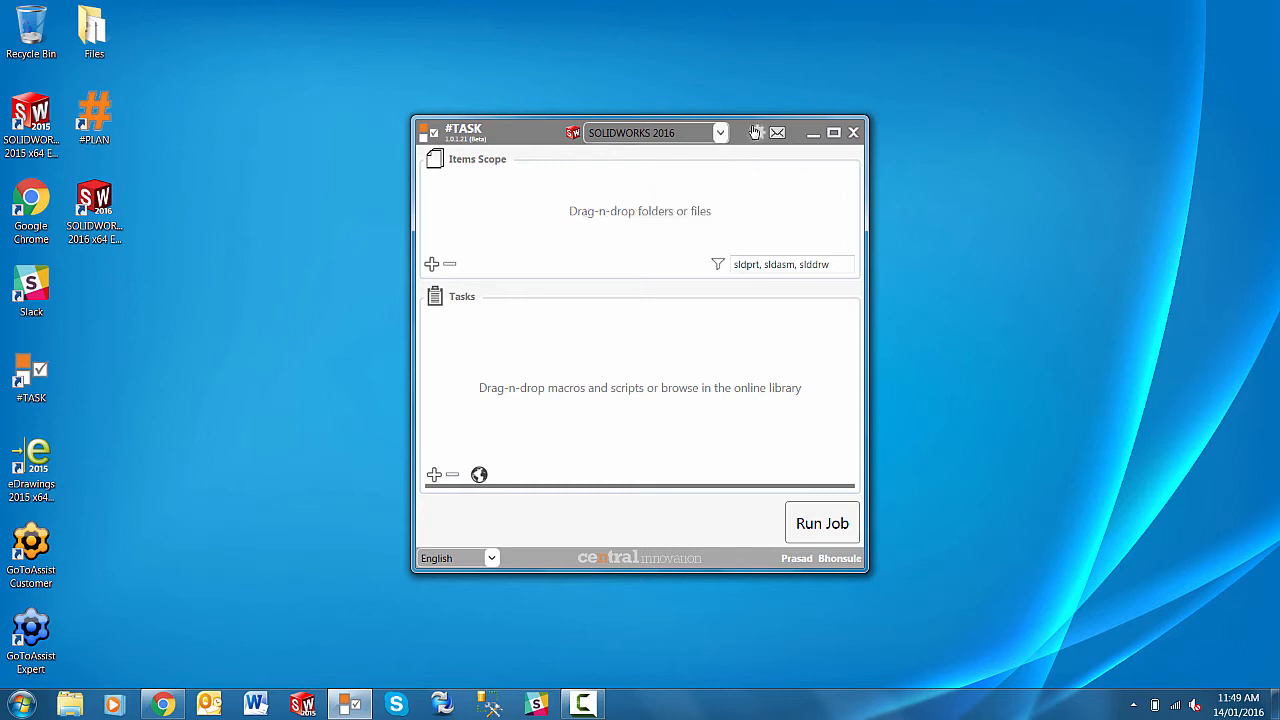
click(756, 132)
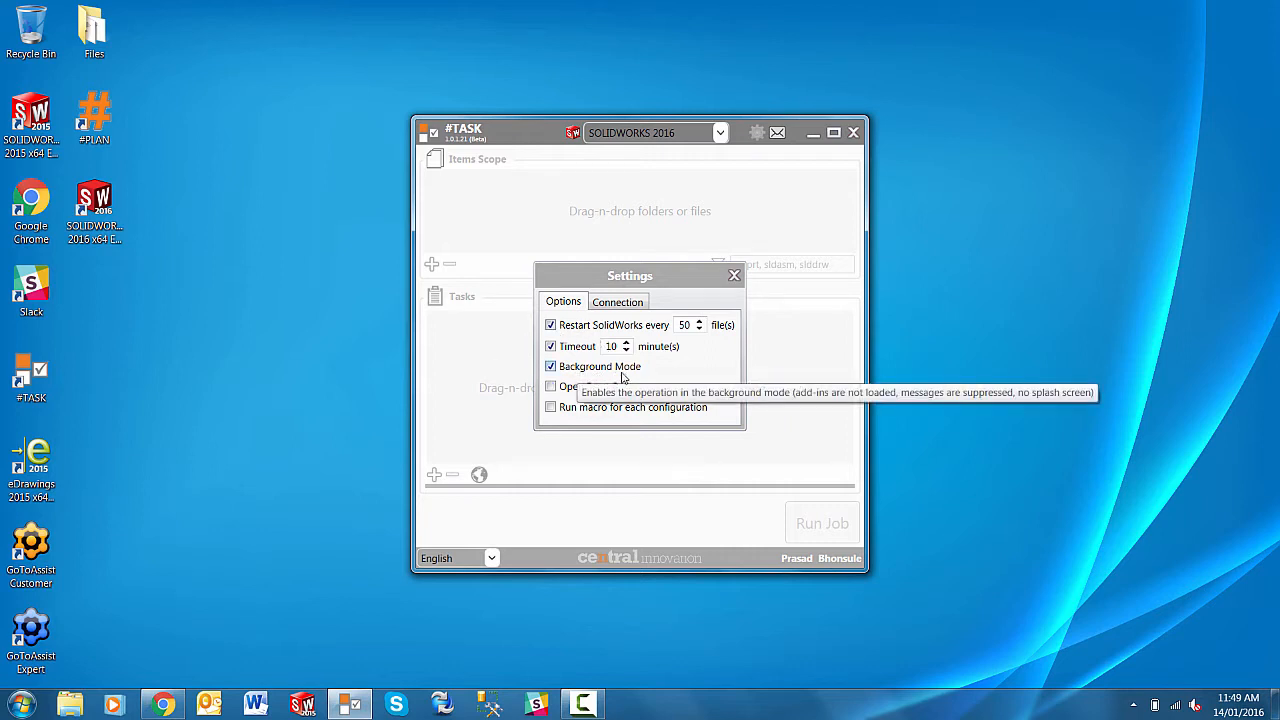
mouse_move(610, 375)
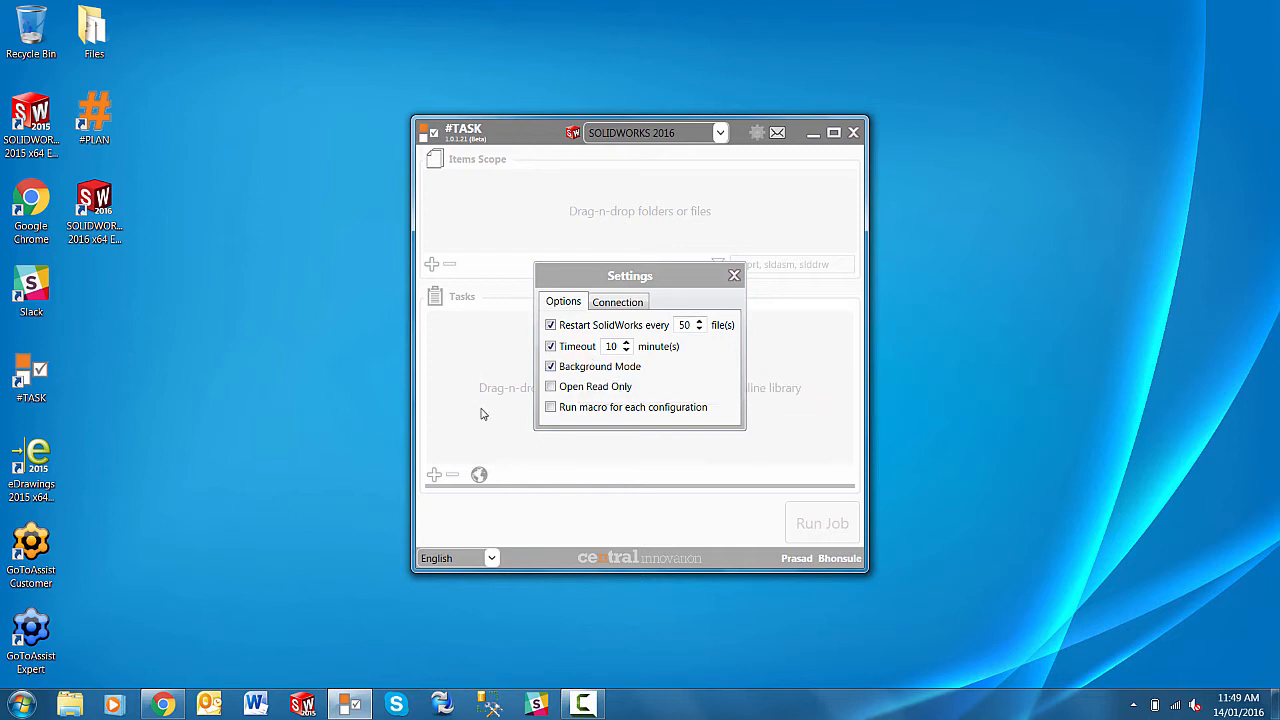
mouse_move(593, 386)
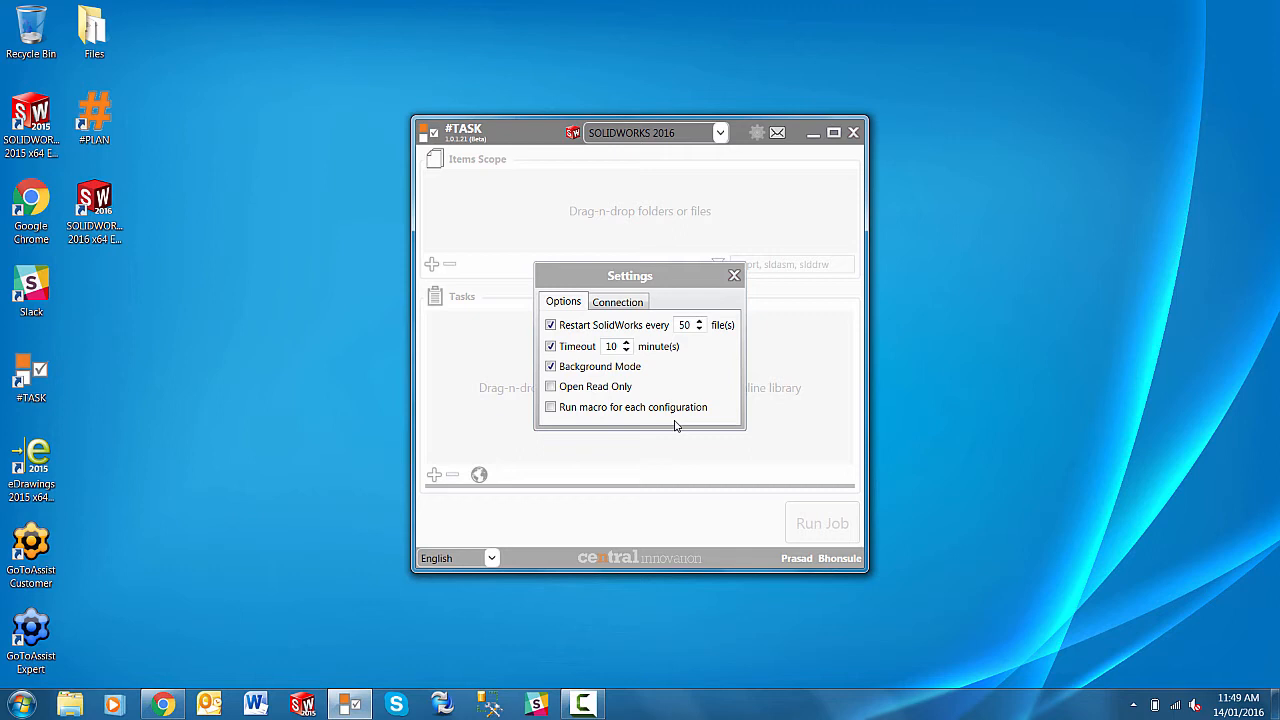
mouse_move(595, 407)
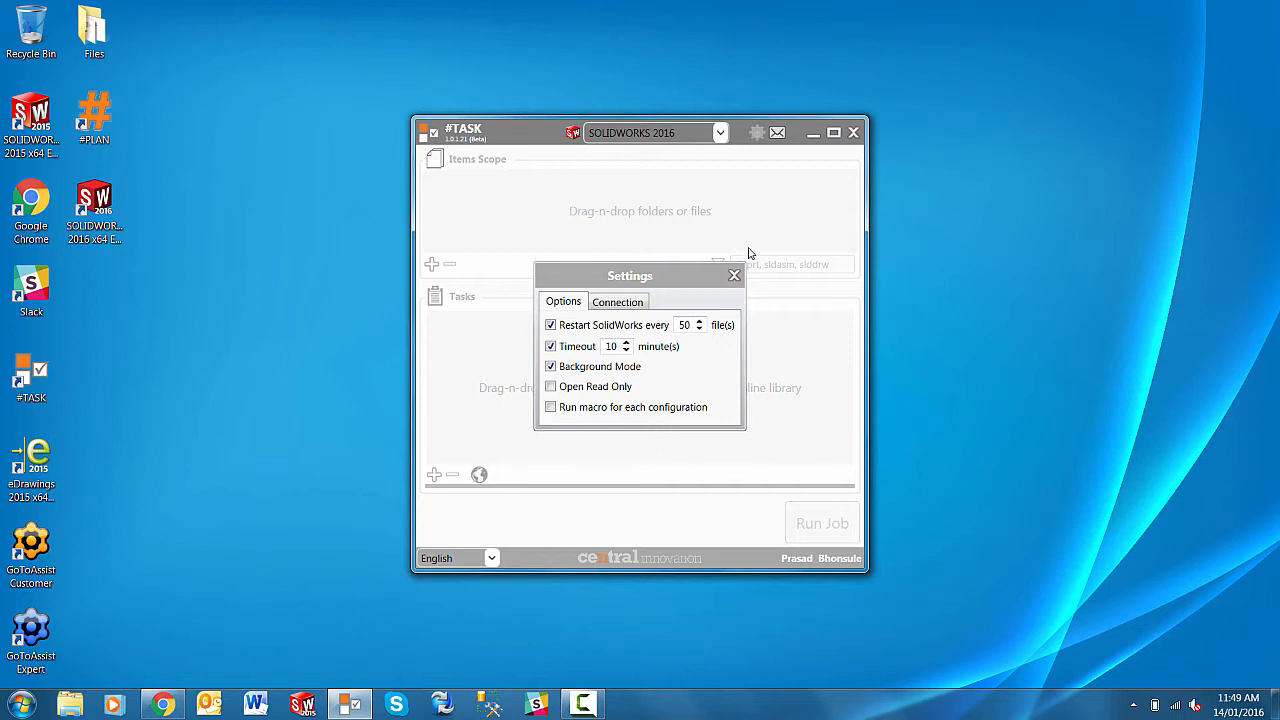
click(734, 275)
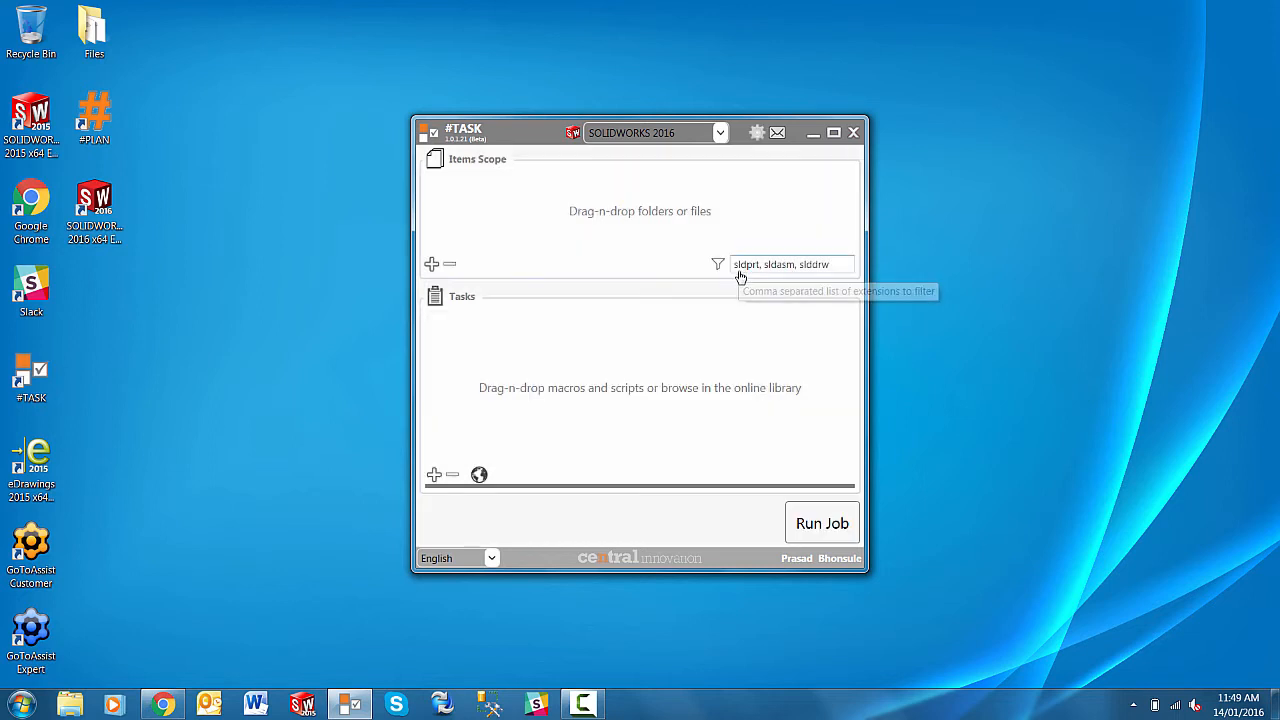
mouse_move(645, 150)
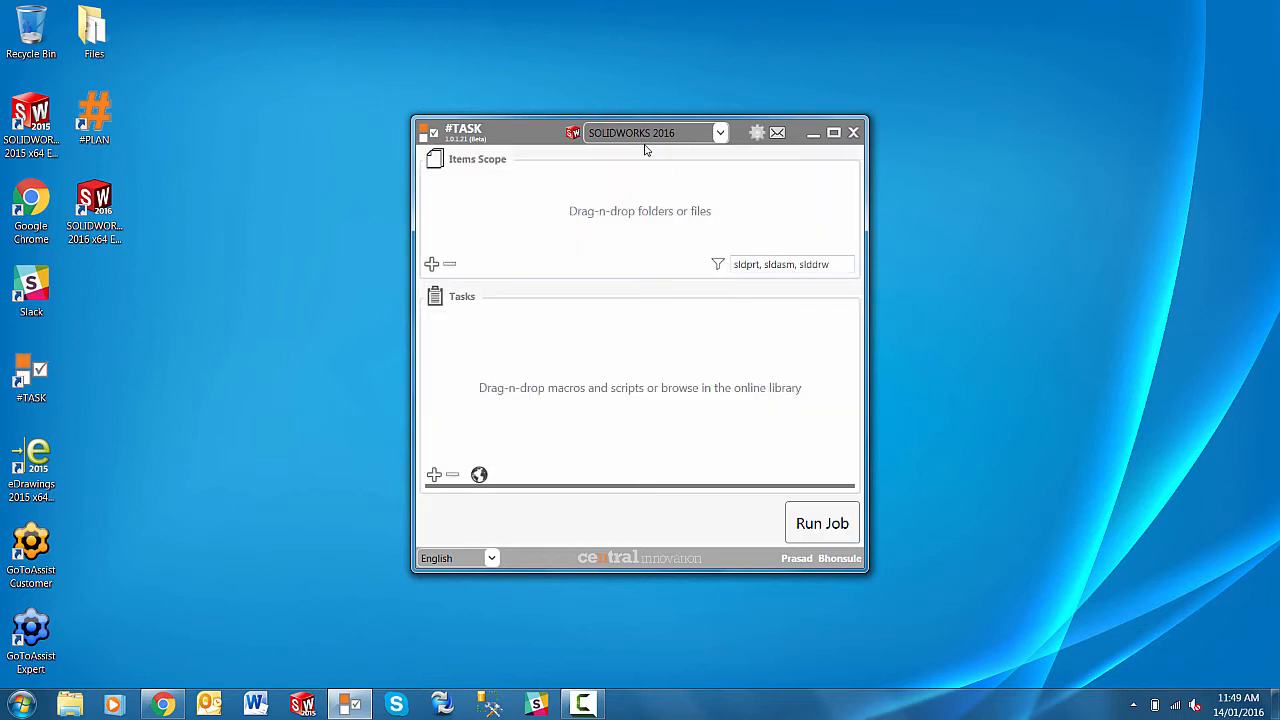
mouse_move(432, 264)
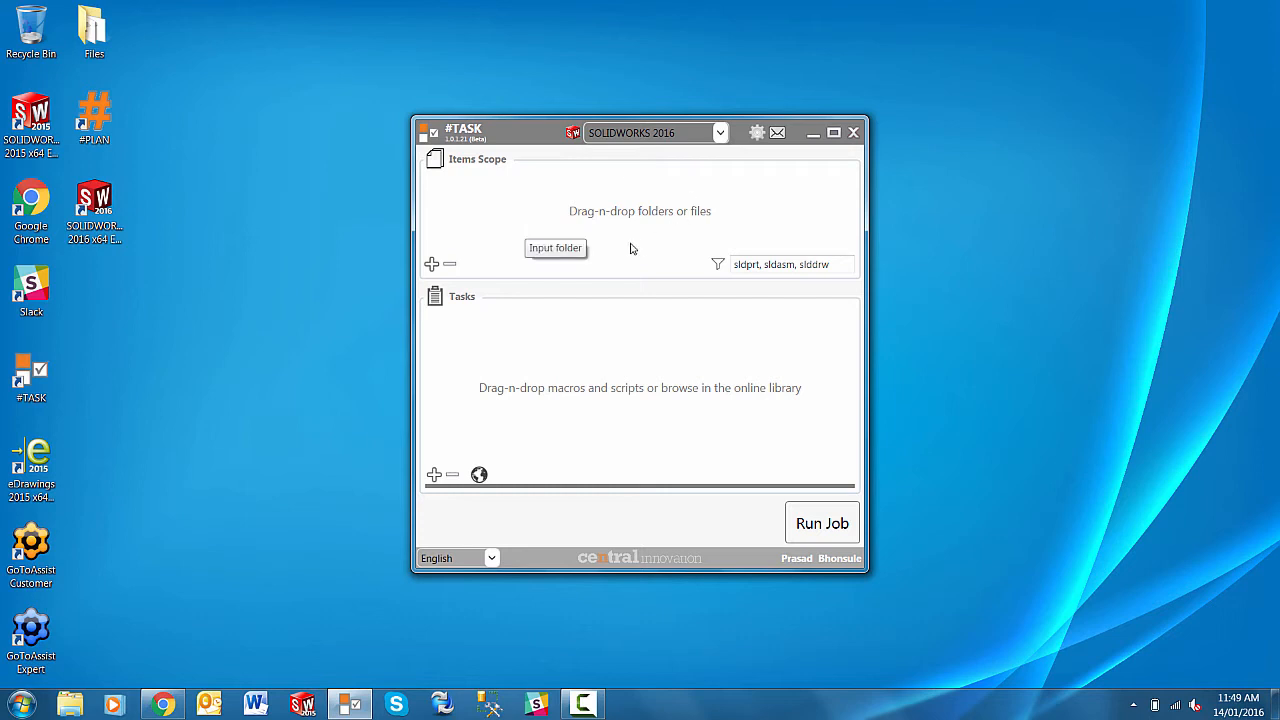
mouse_move(494, 247)
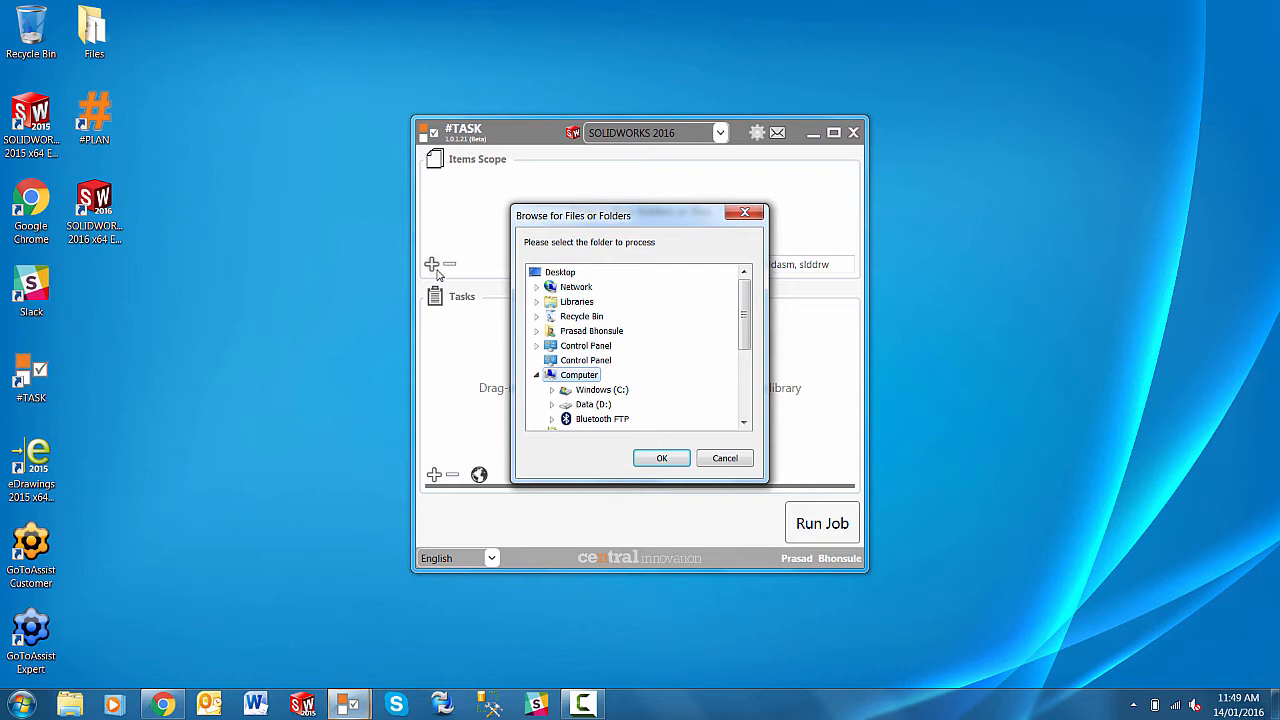
Step: Dismiss the folder browser and drop the desktop Files folder into Items Scope
click(724, 458)
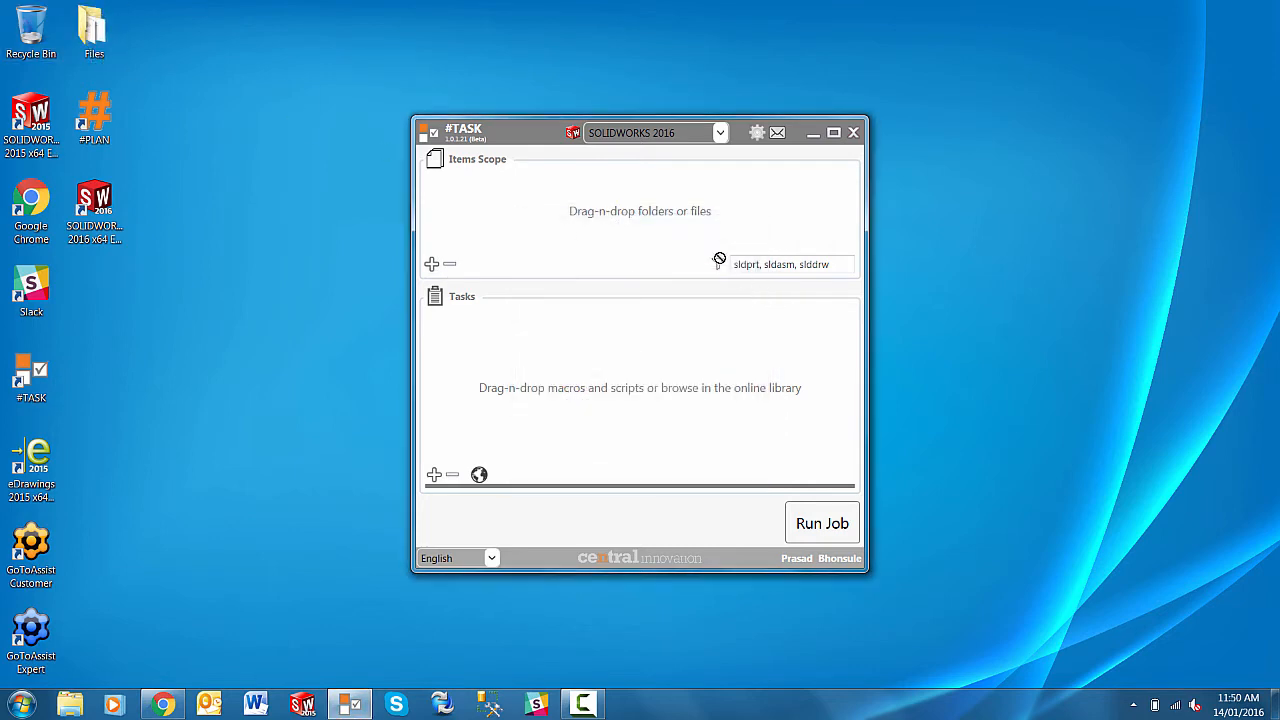
click(432, 264)
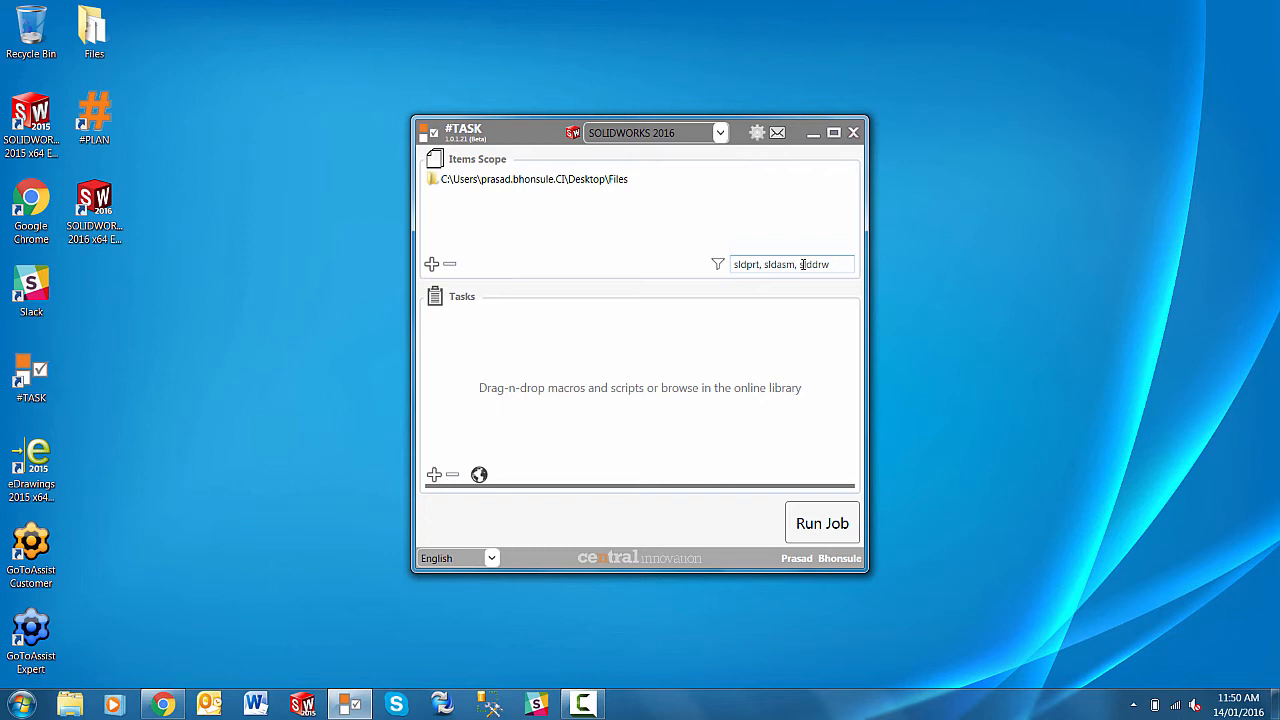
mouse_move(558, 360)
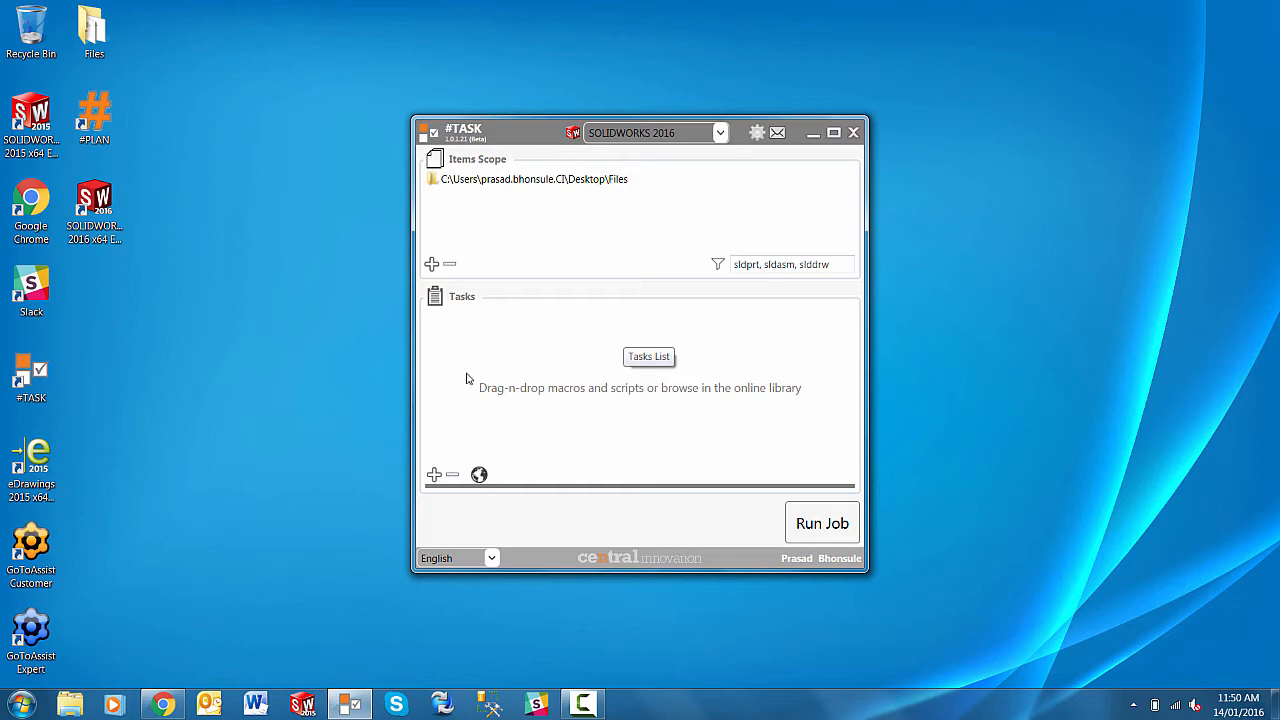
mouse_move(434, 474)
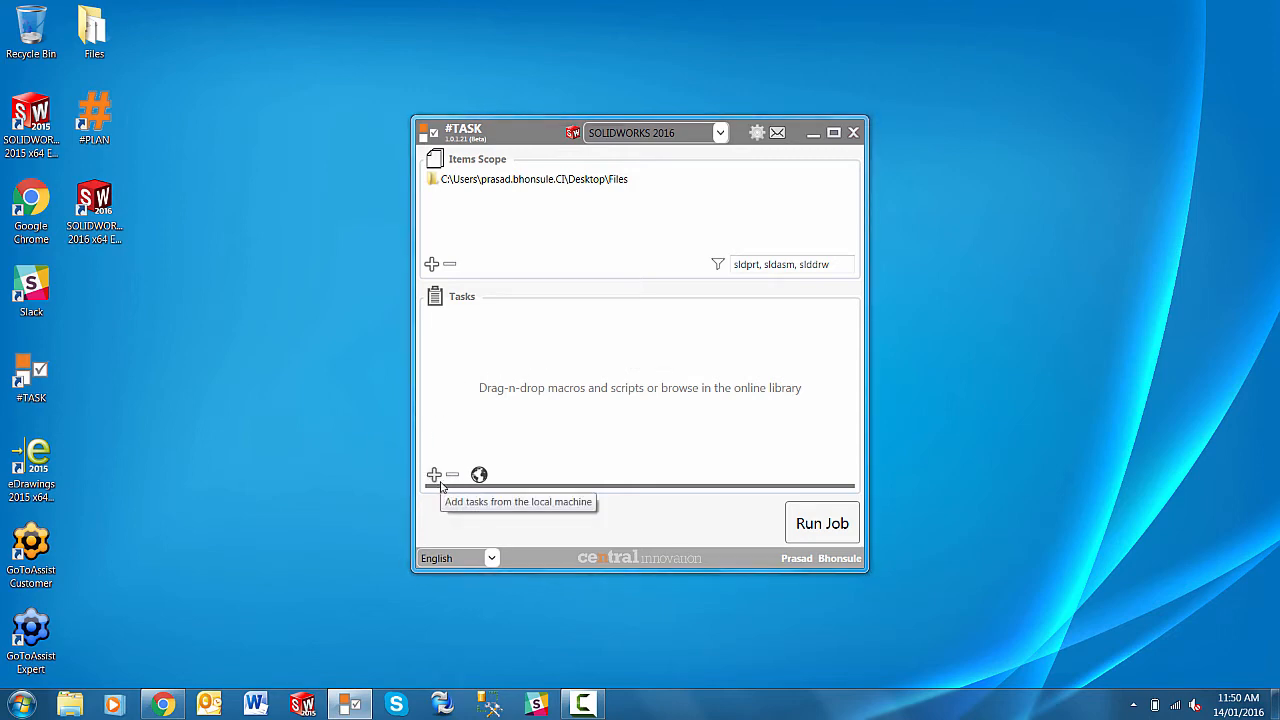
click(433, 474)
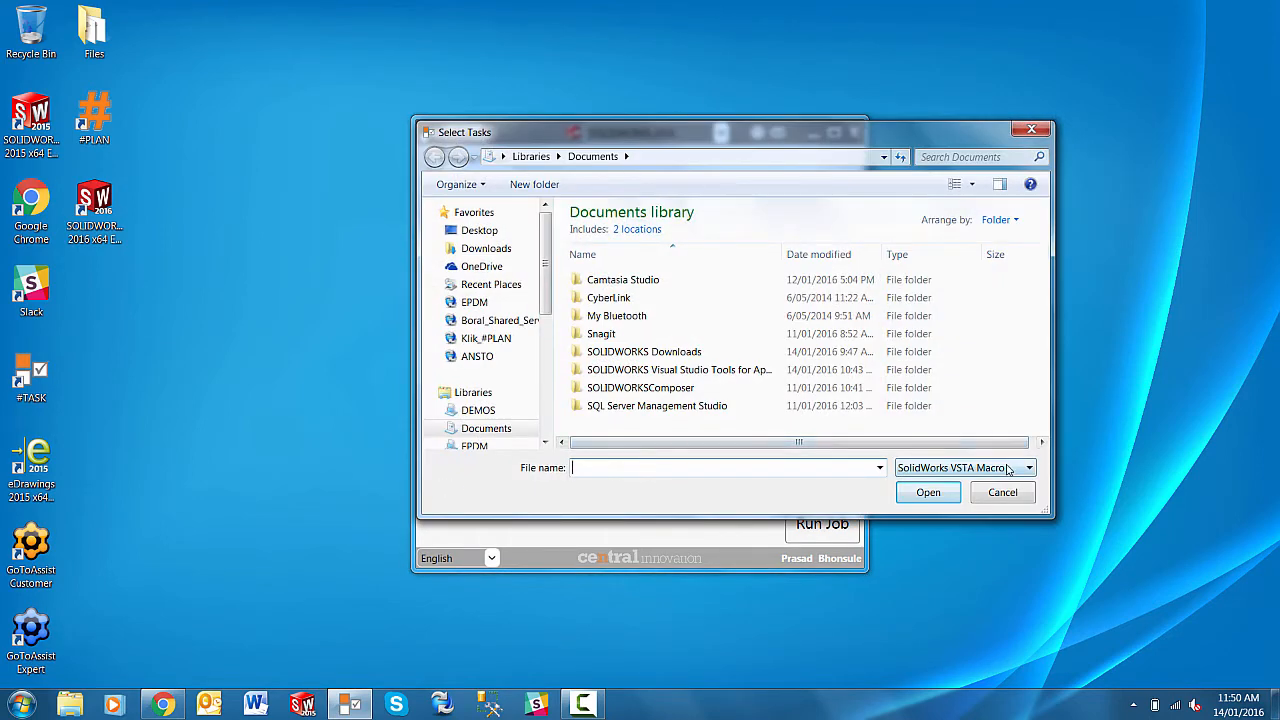
click(1028, 467)
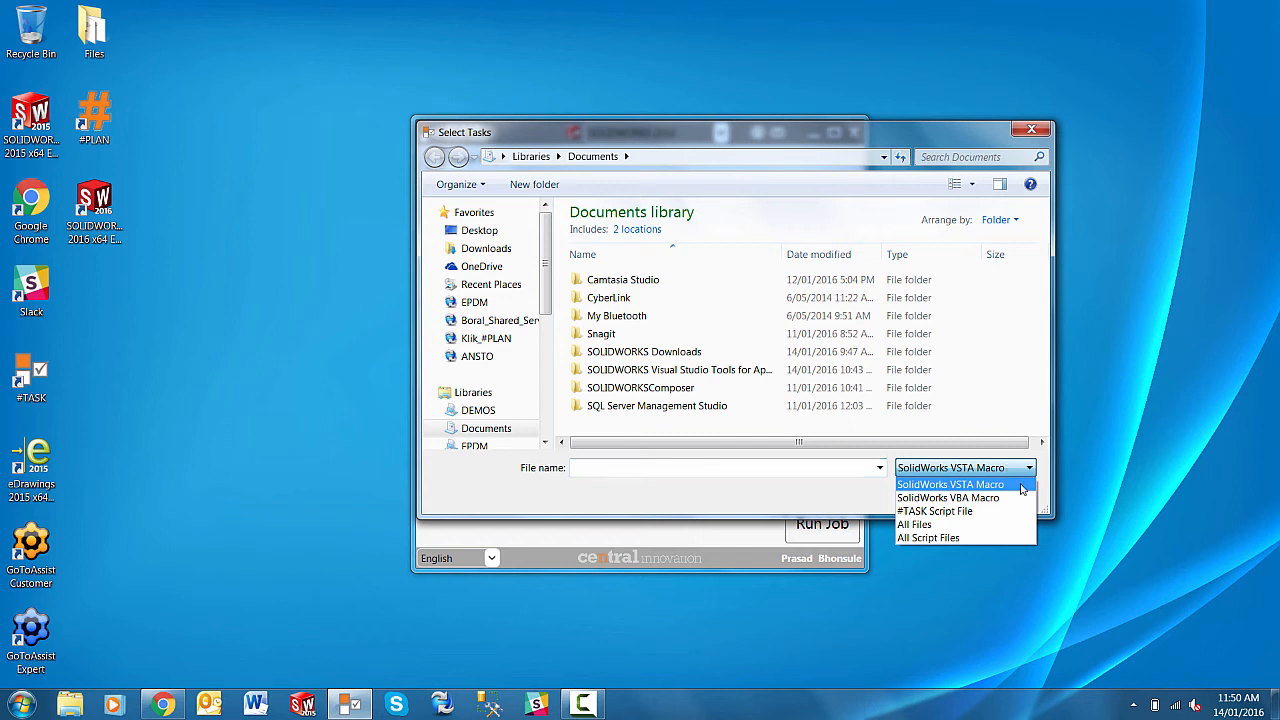
mouse_move(1003, 511)
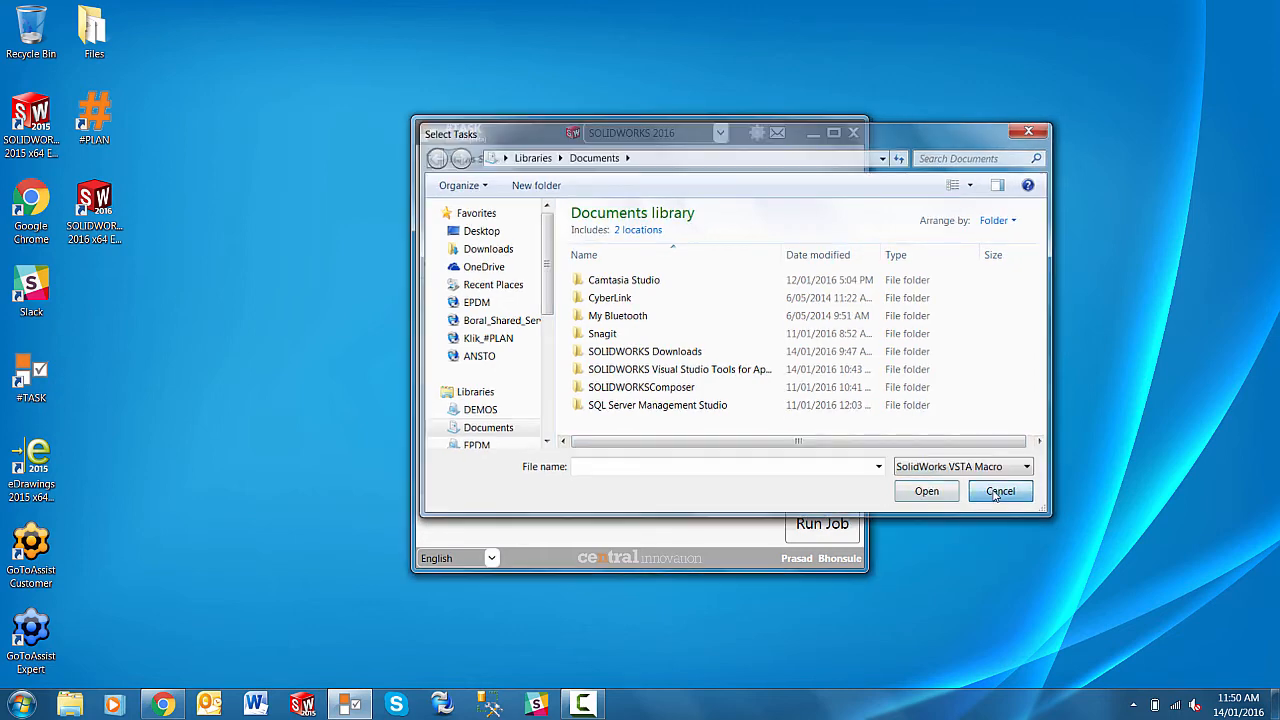
click(1000, 491)
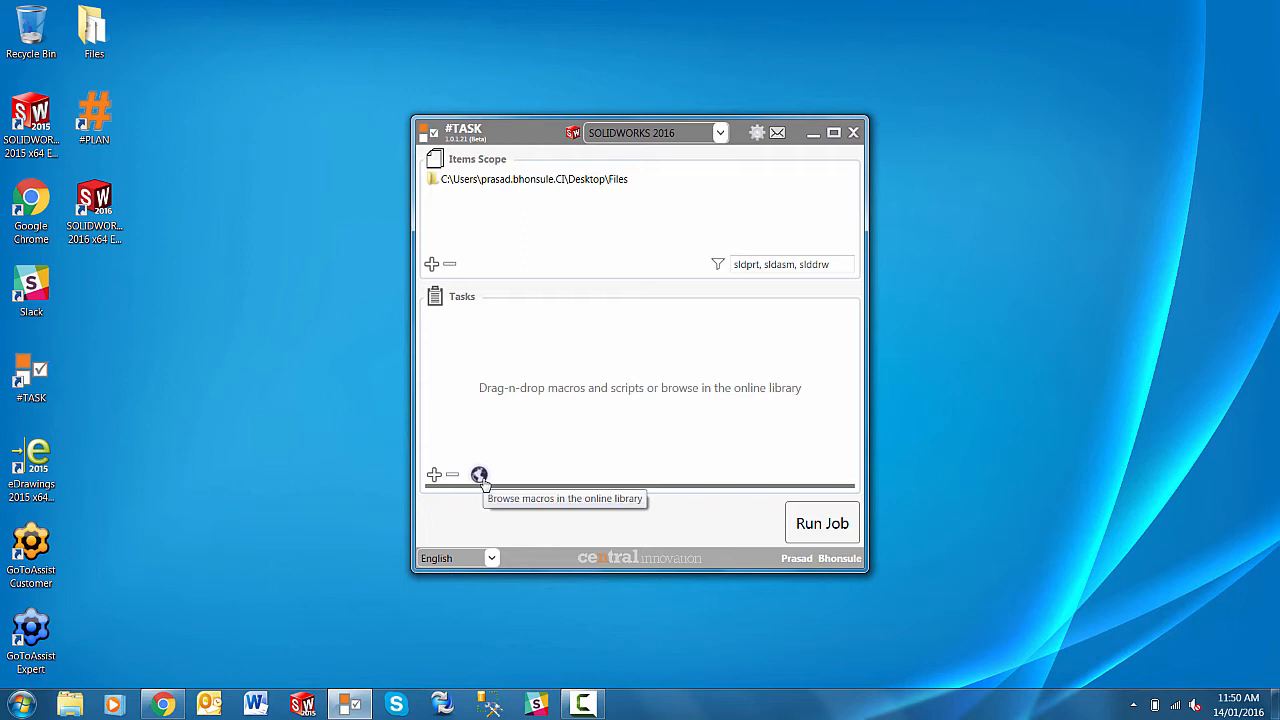
click(479, 474)
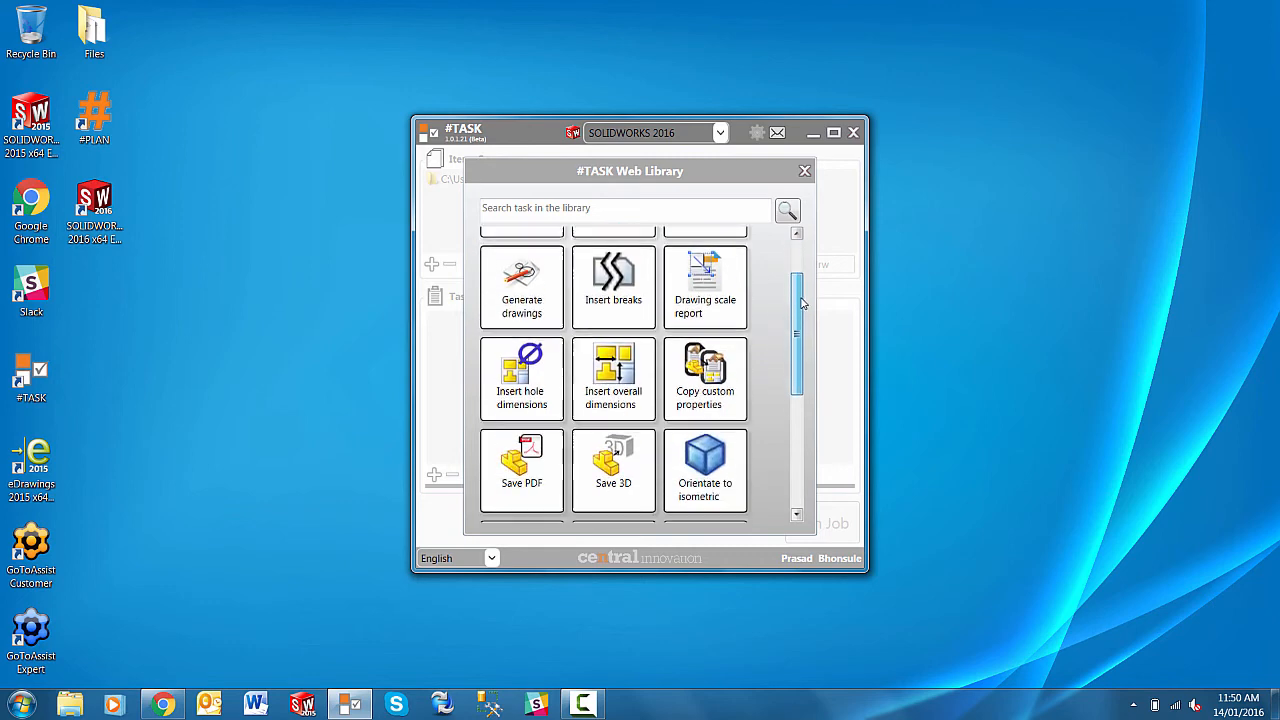
Step: Find Modify sheet metal properties in the Web Library, add it to tasks, and select it
scroll(down, 3)
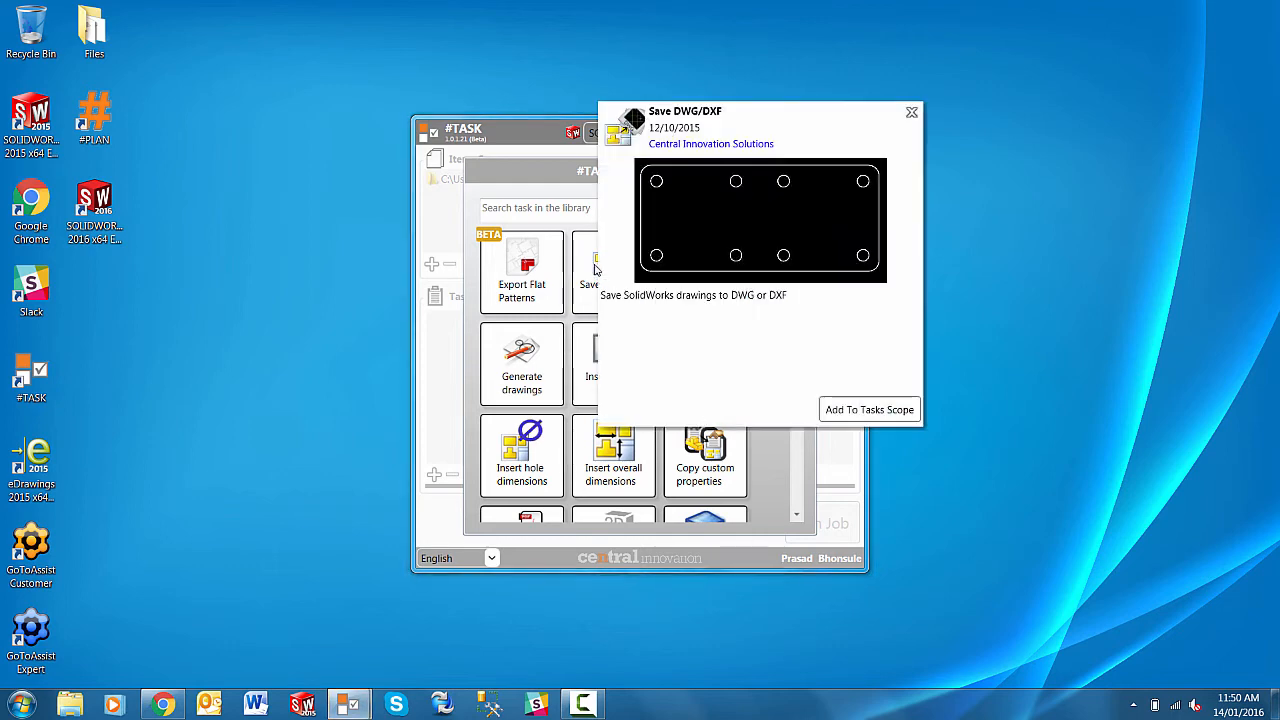
mouse_move(918, 107)
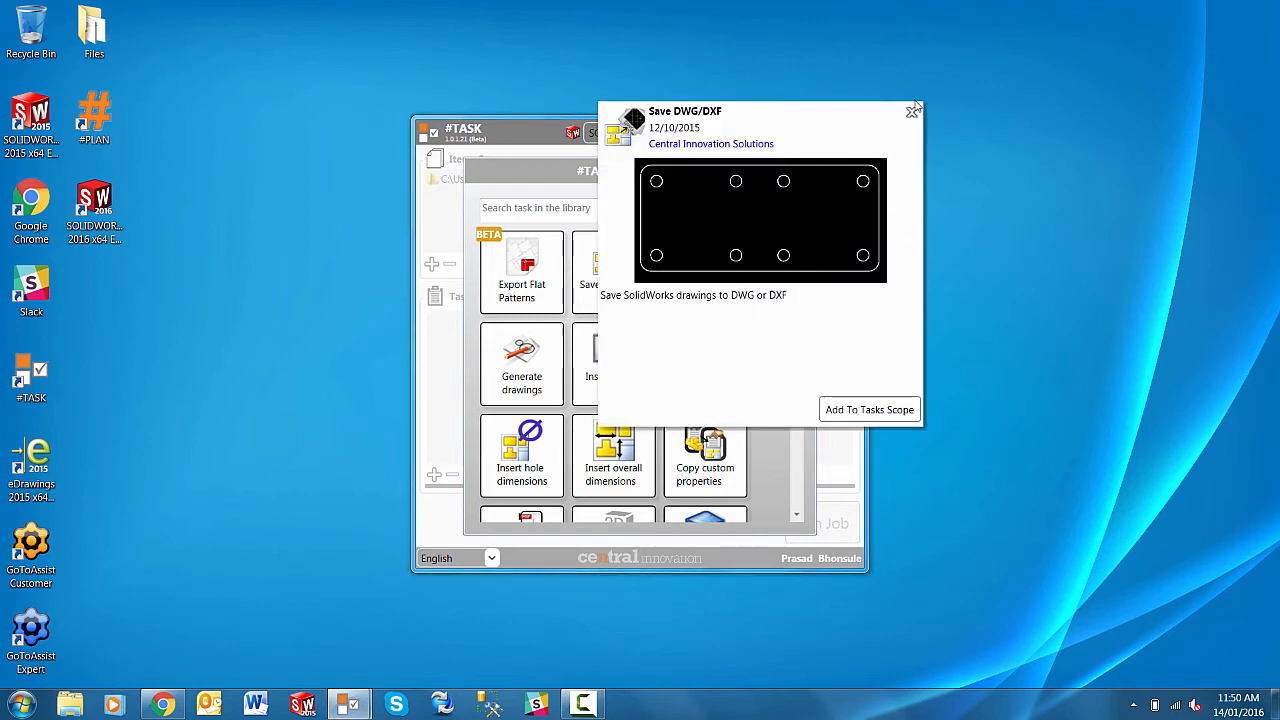
click(911, 110)
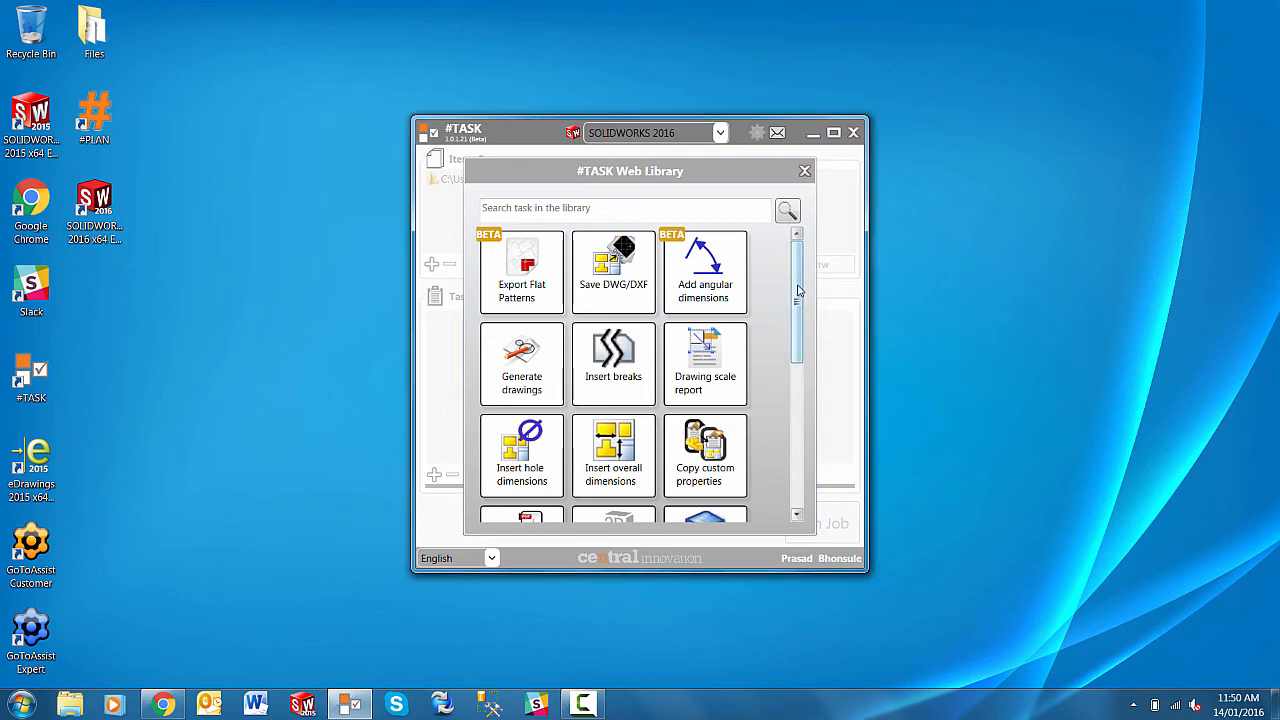
scroll(down, 3)
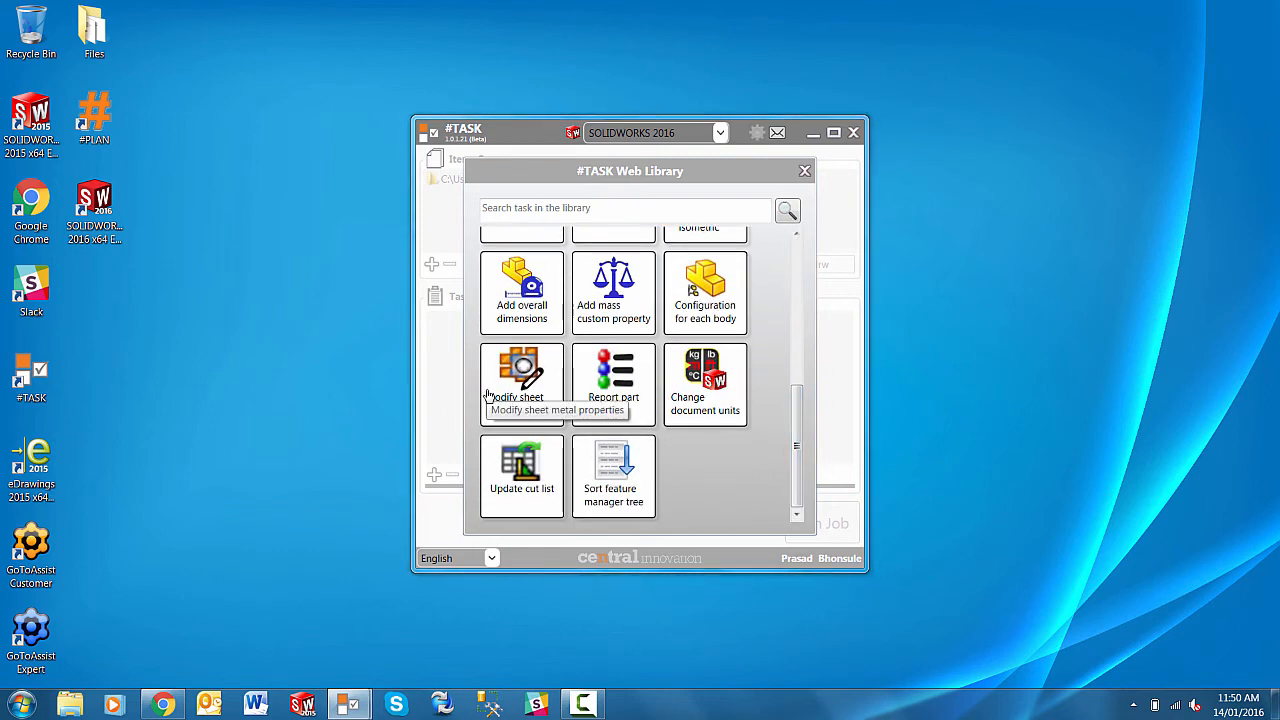
click(521, 380)
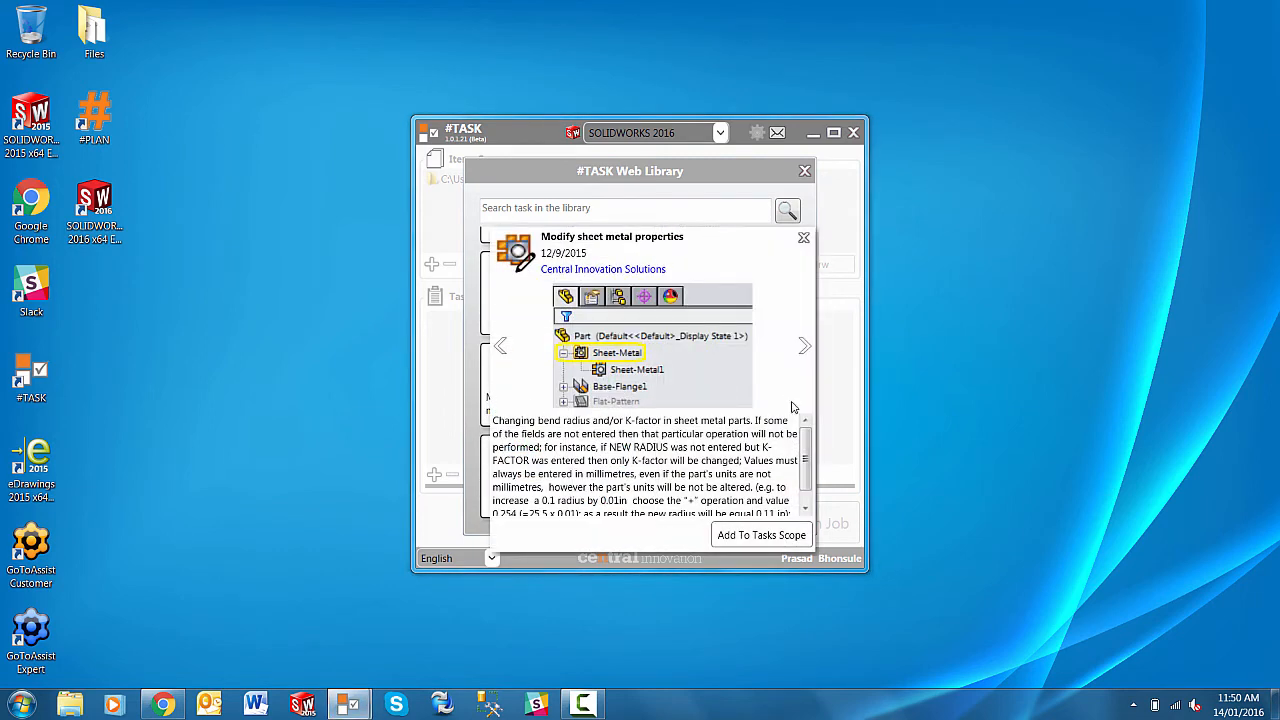
mouse_move(645, 422)
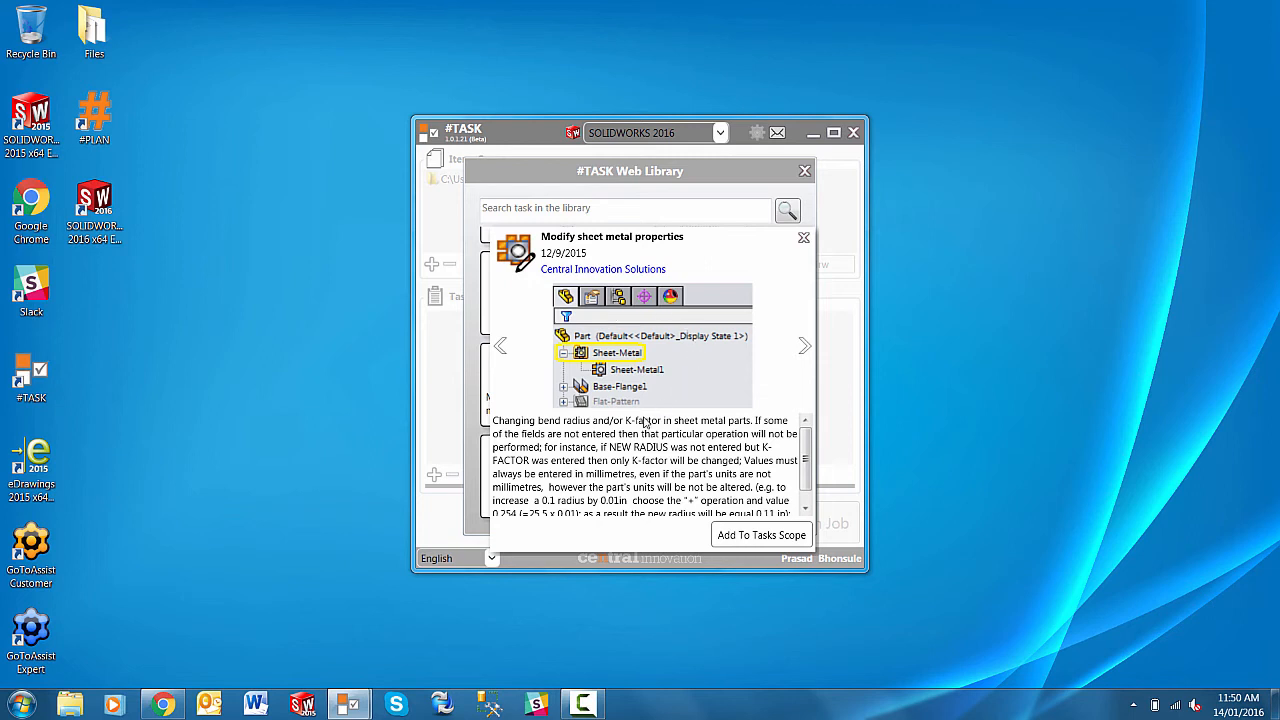
mouse_move(640, 422)
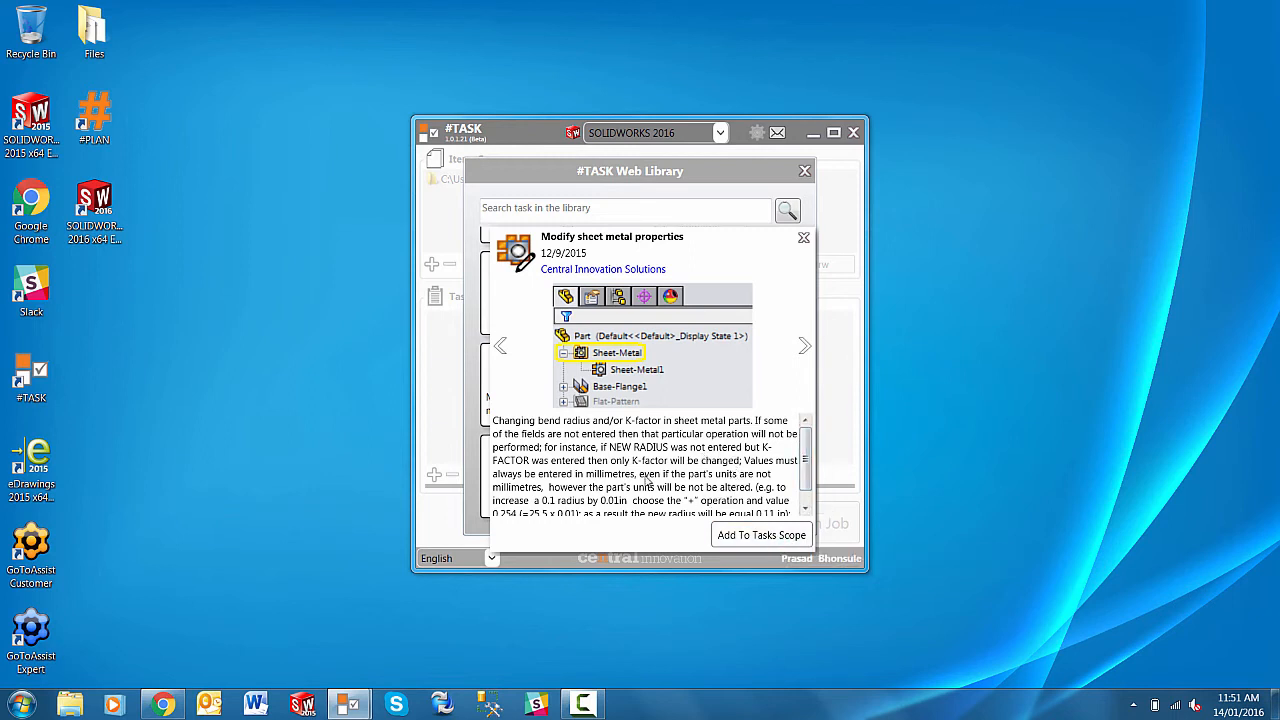
mouse_move(761, 534)
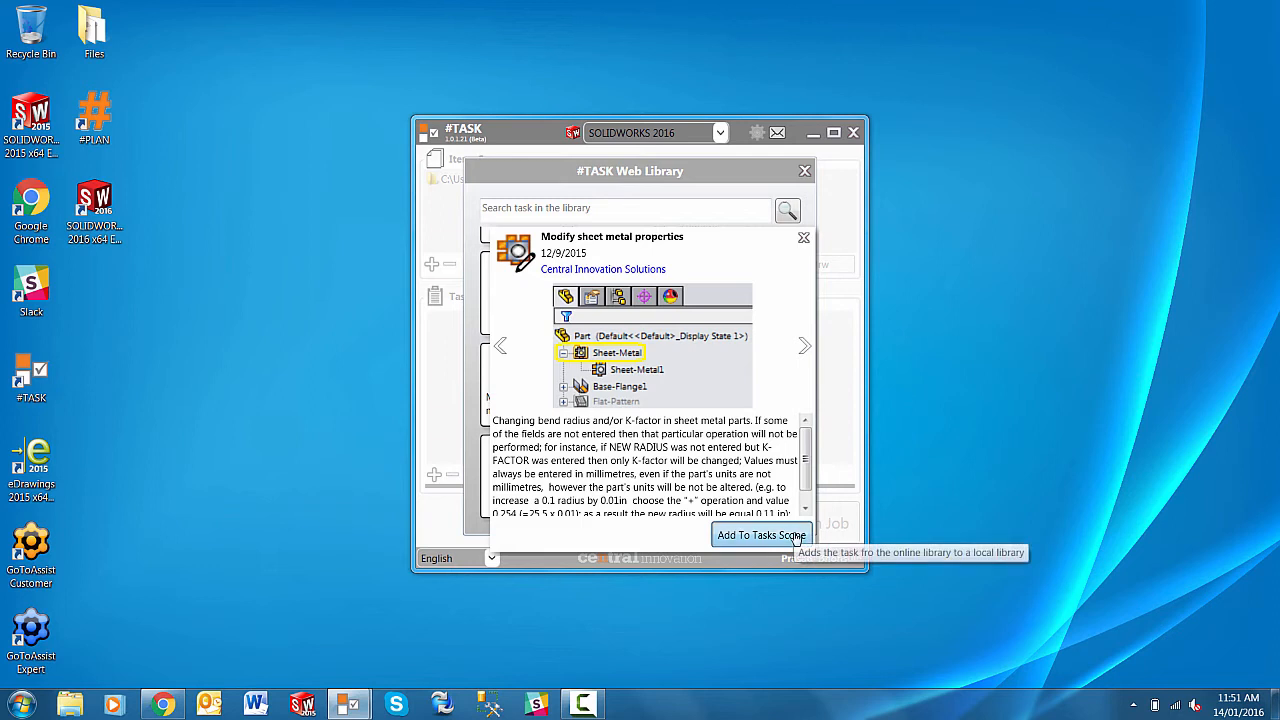
click(761, 535)
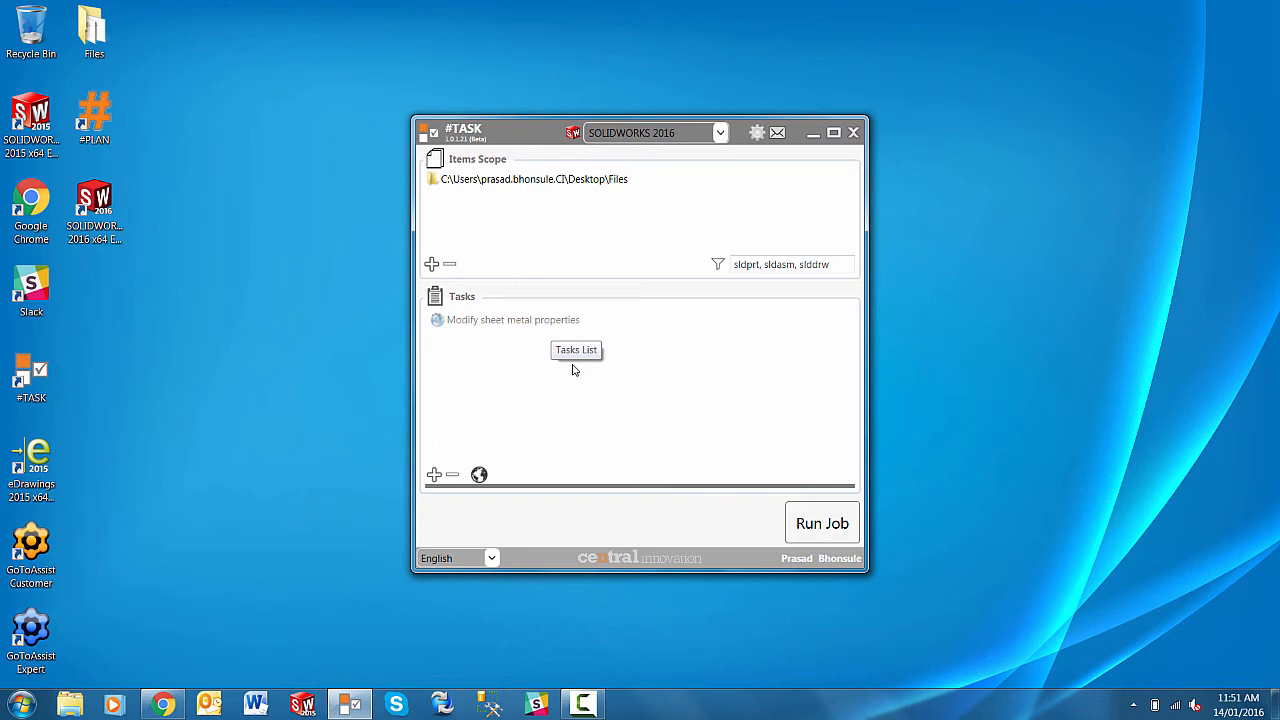
click(513, 319)
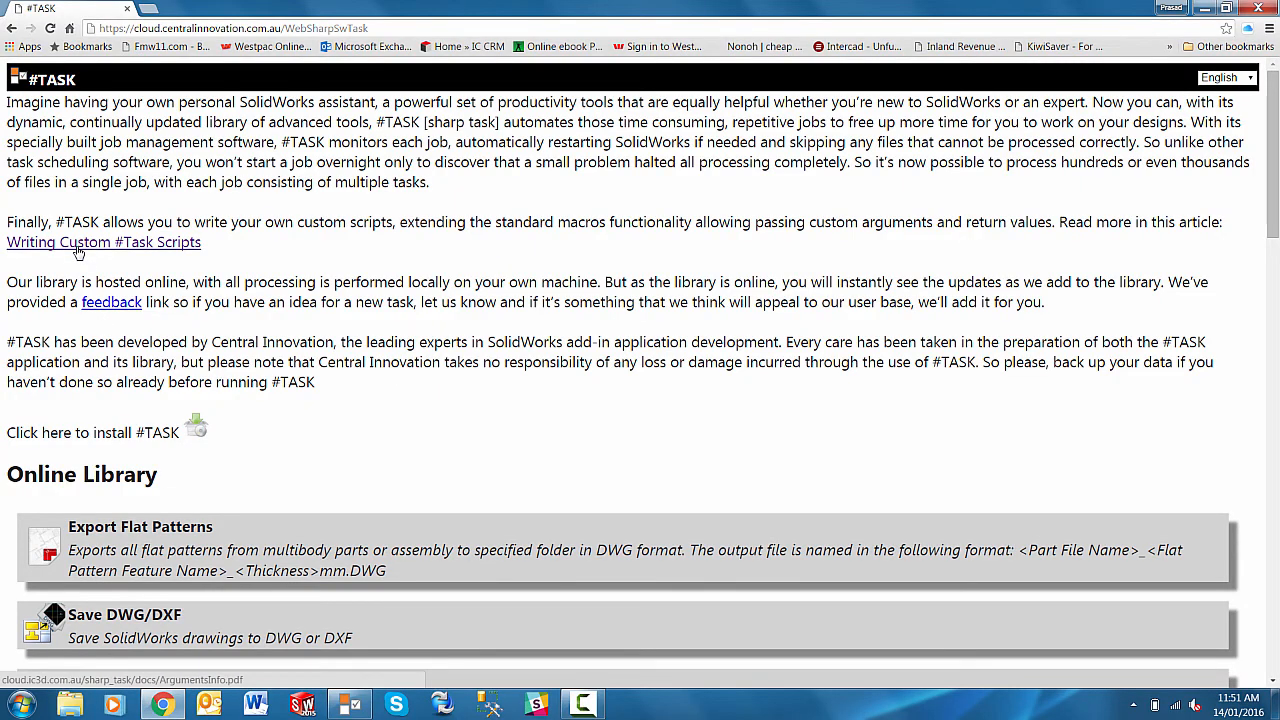
Step: Open the Writing Custom #Task Scripts article from the #TASK web page
click(103, 242)
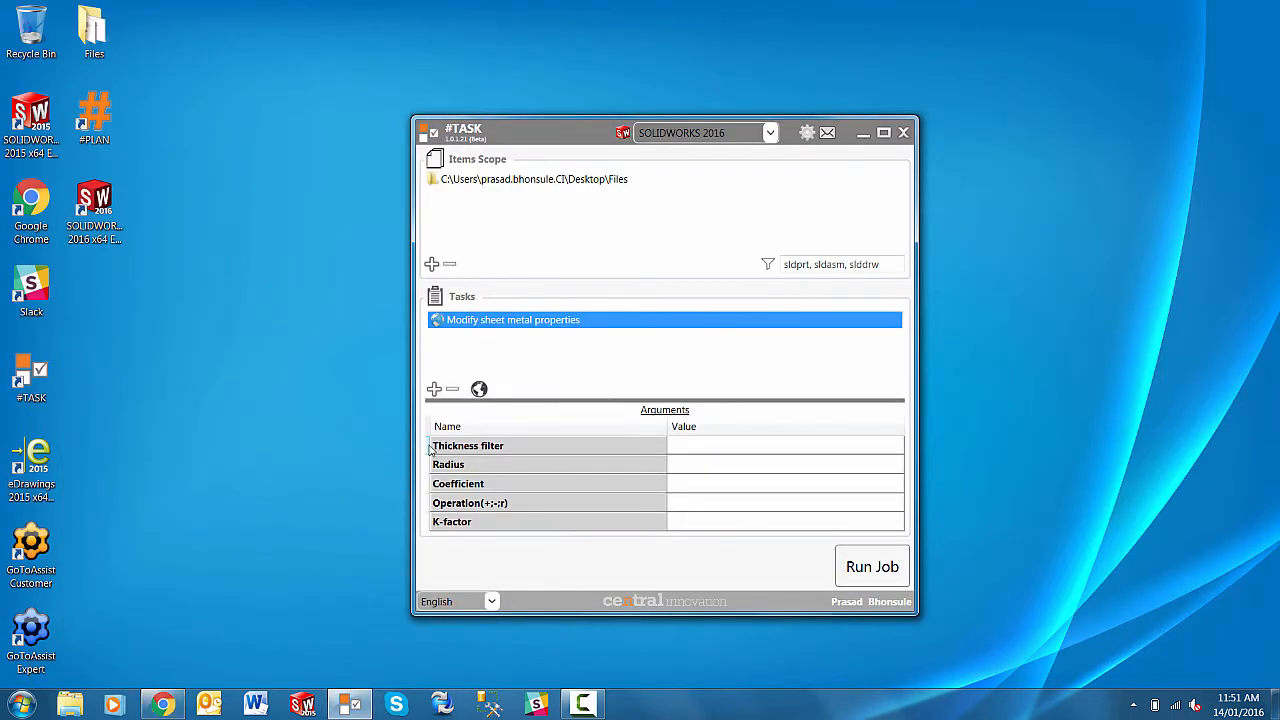
mouse_move(468, 445)
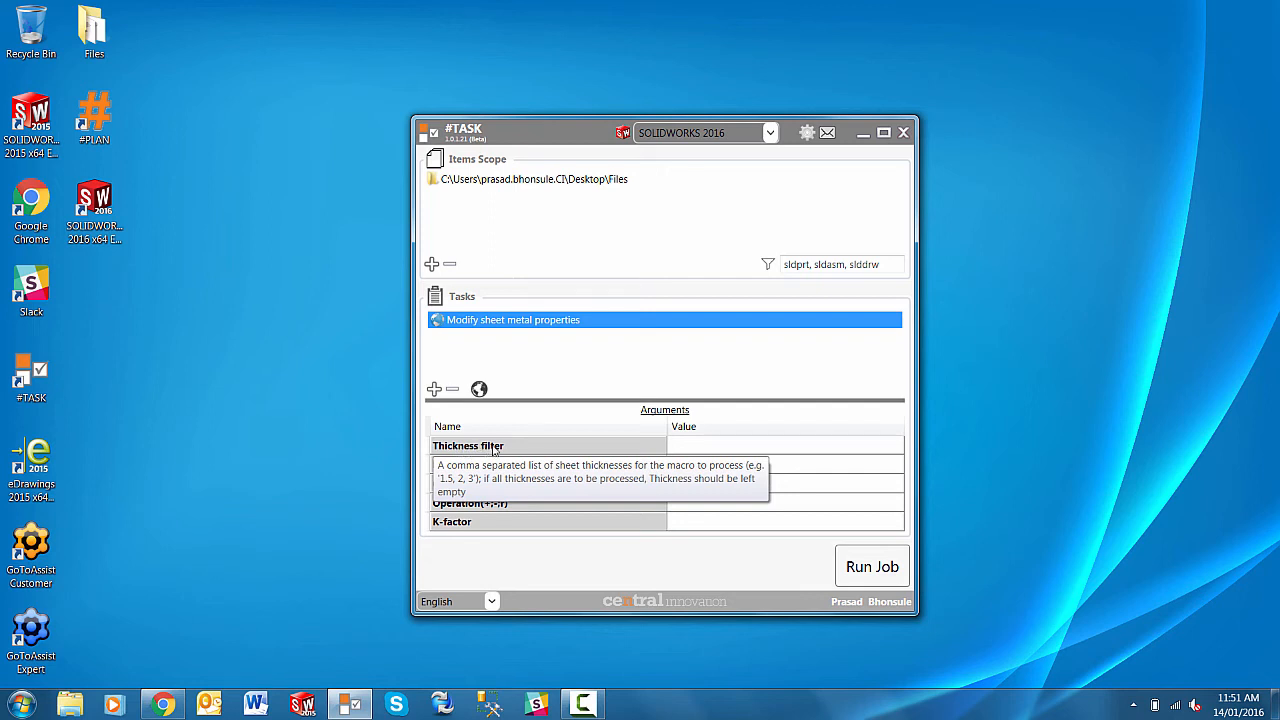
mouse_move(480, 451)
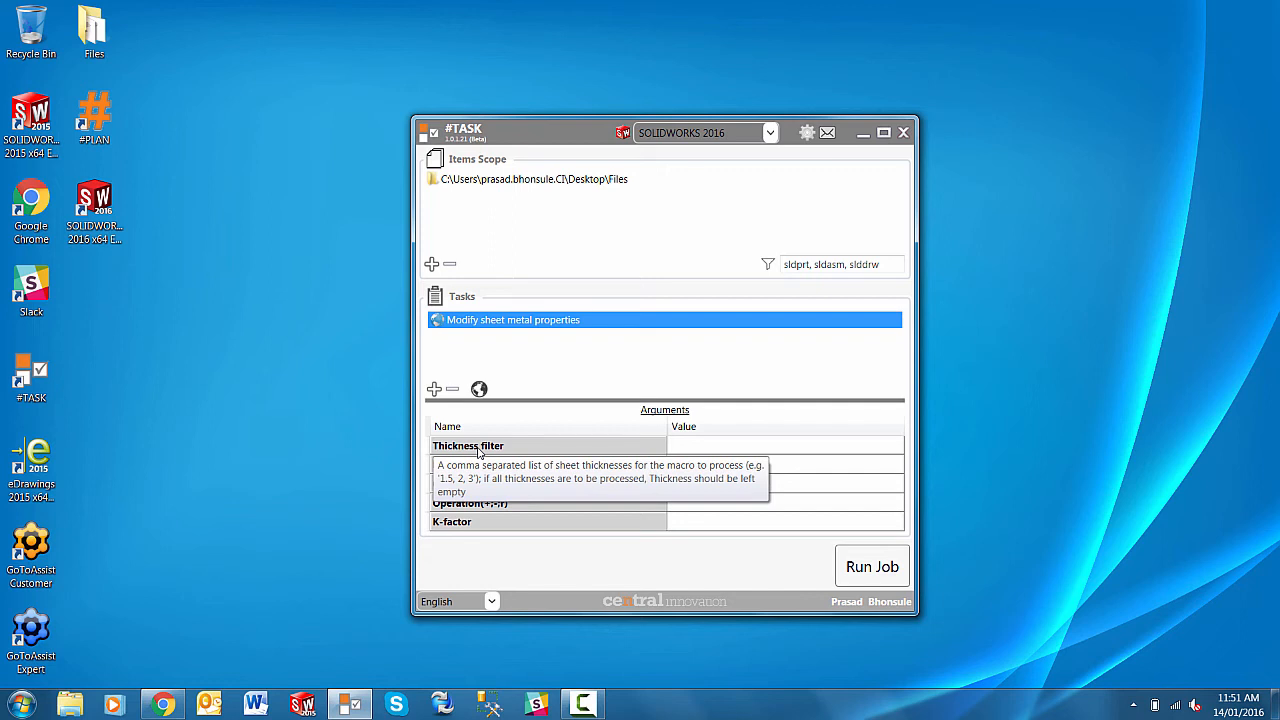
mouse_move(492, 452)
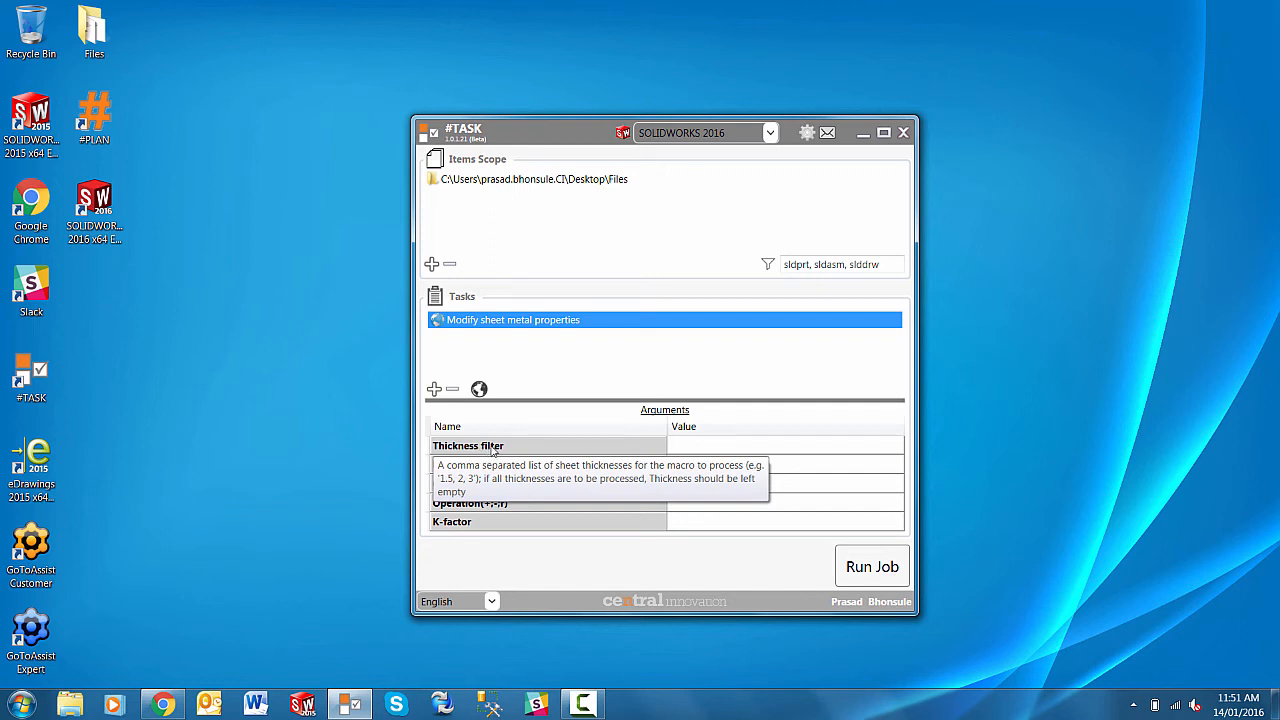
mouse_move(448, 464)
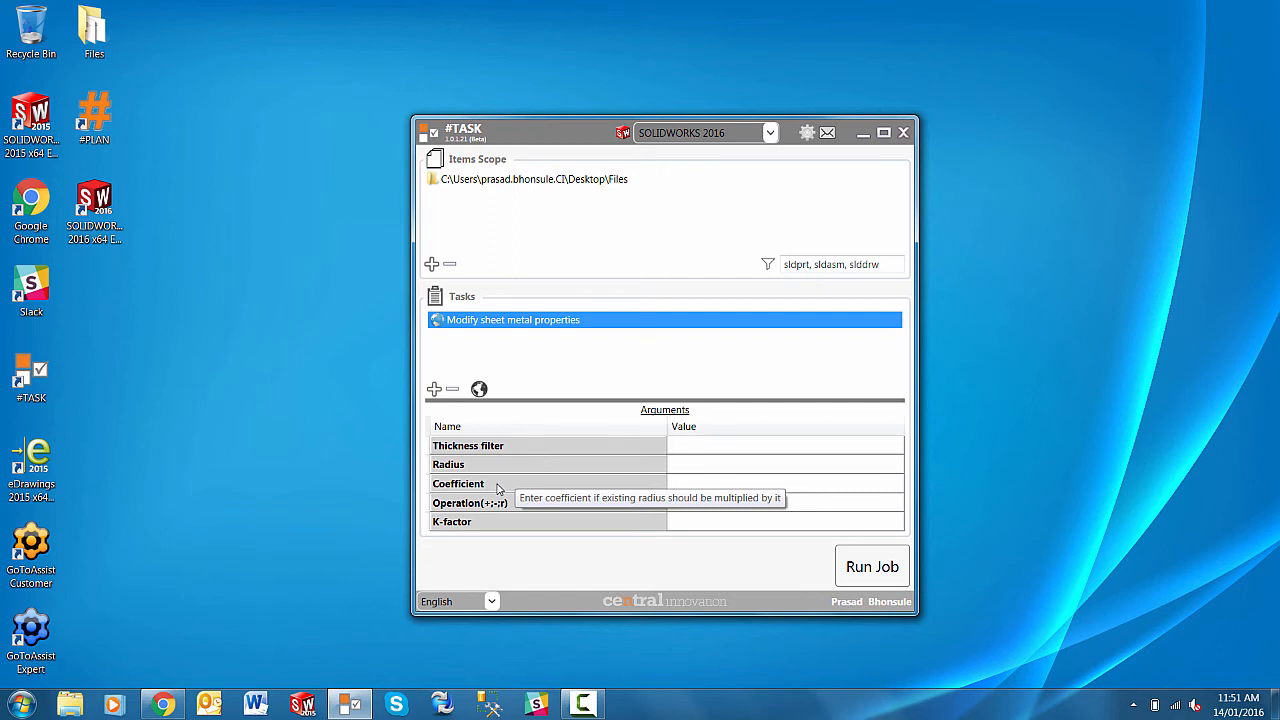
mouse_move(470, 502)
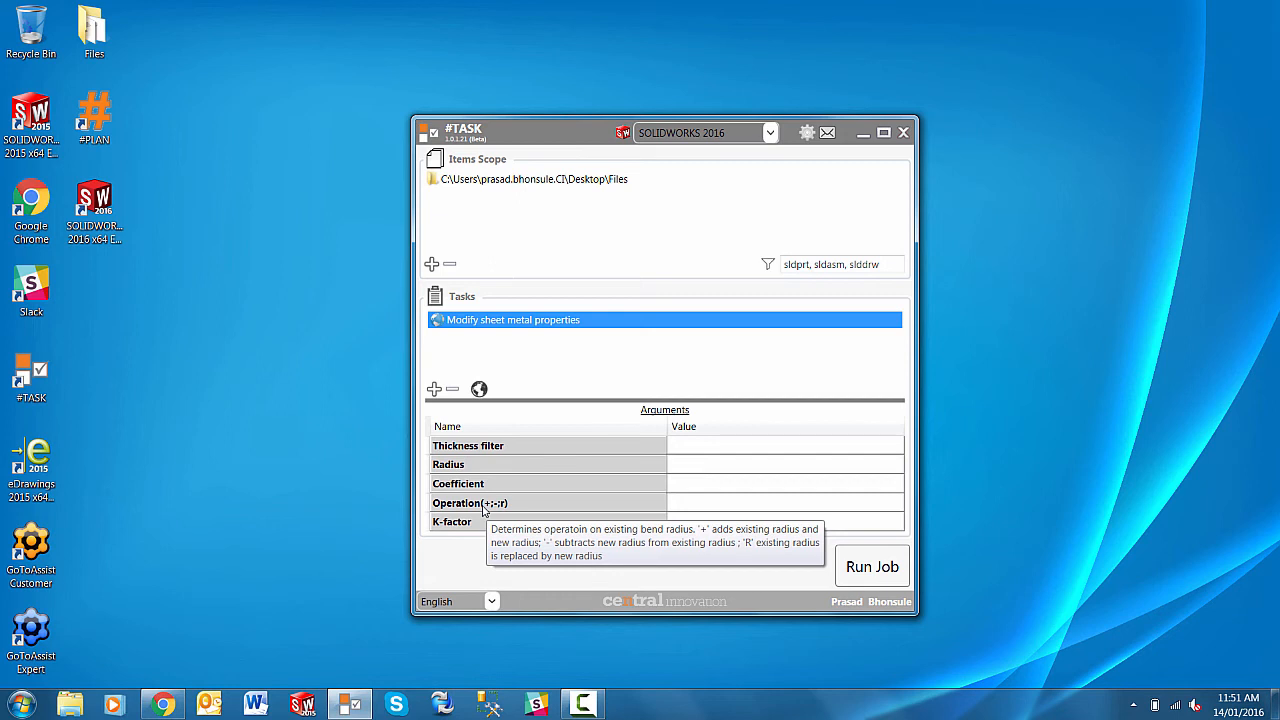
mouse_move(480, 521)
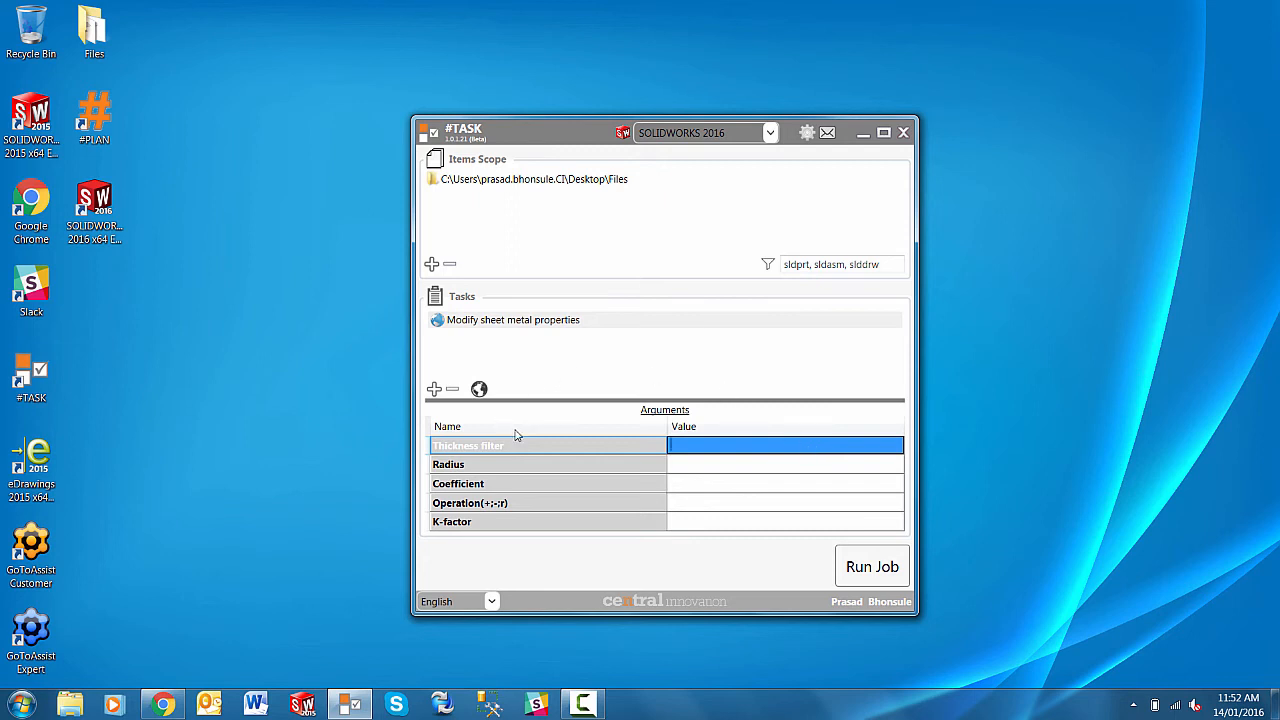
Step: Enter 1 in the Radius value cell of the sheet metal task's arguments
click(784, 464)
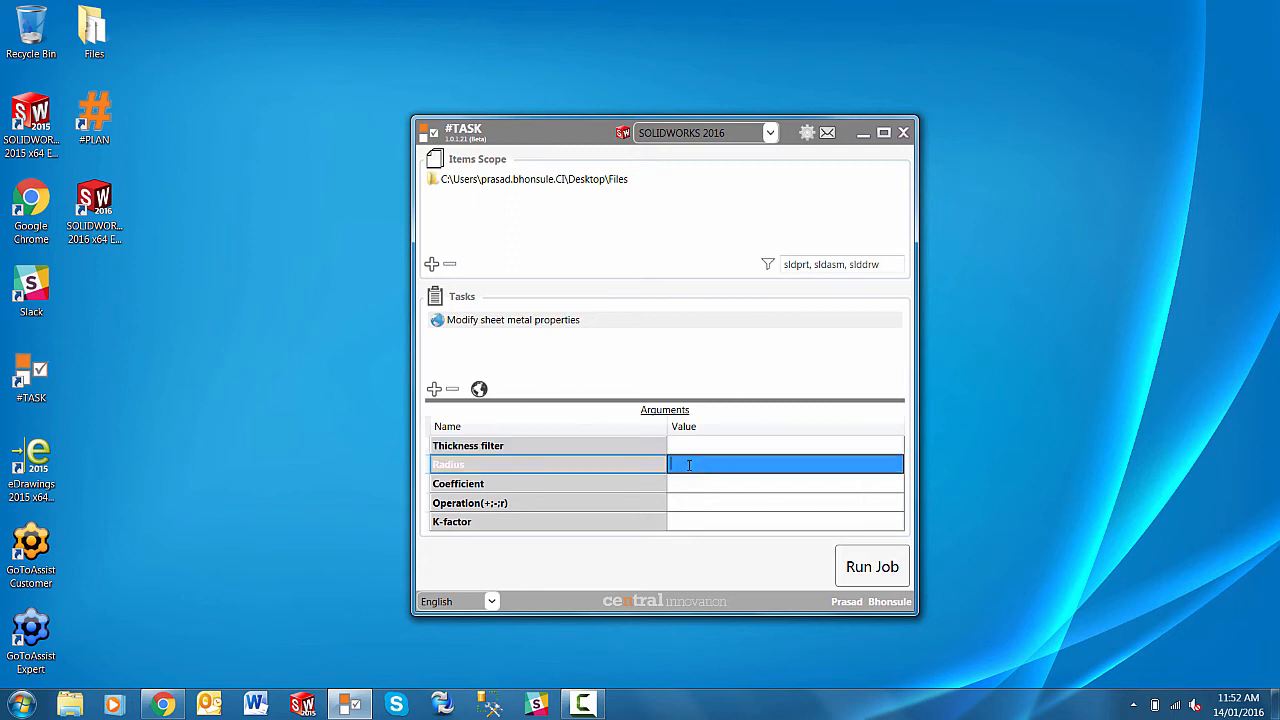
text(1)
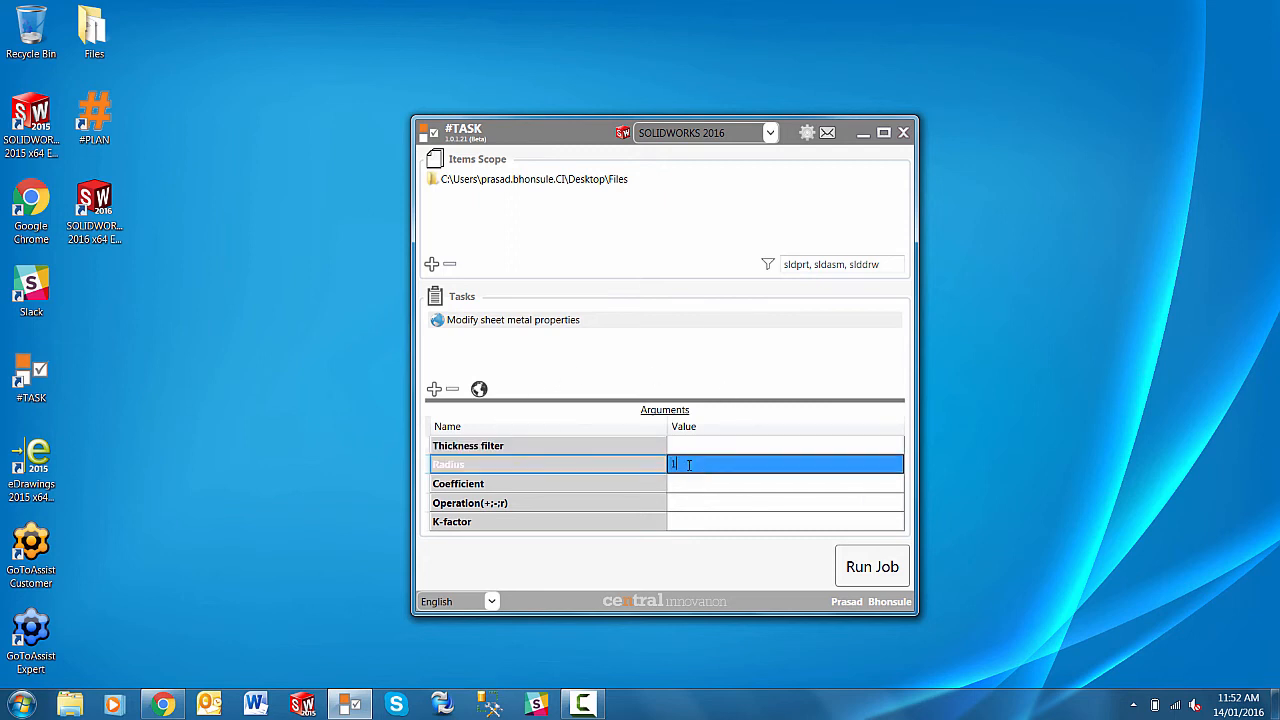
click(785, 502)
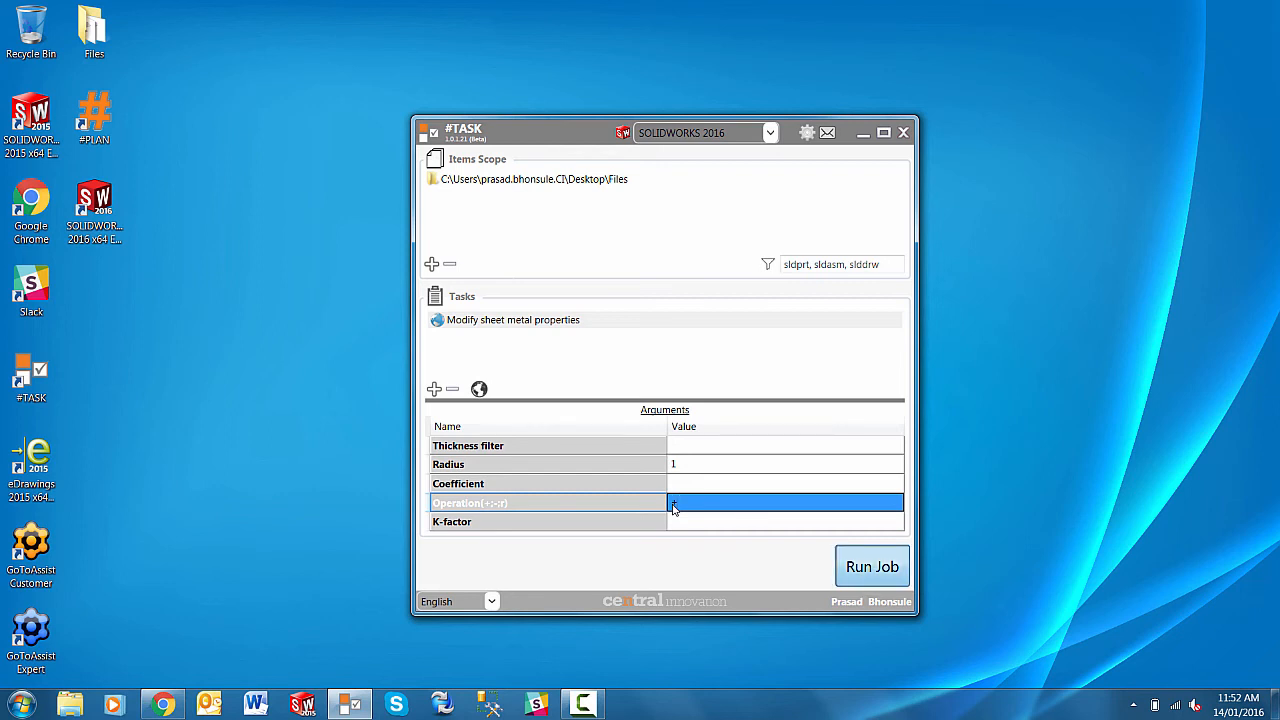
click(871, 566)
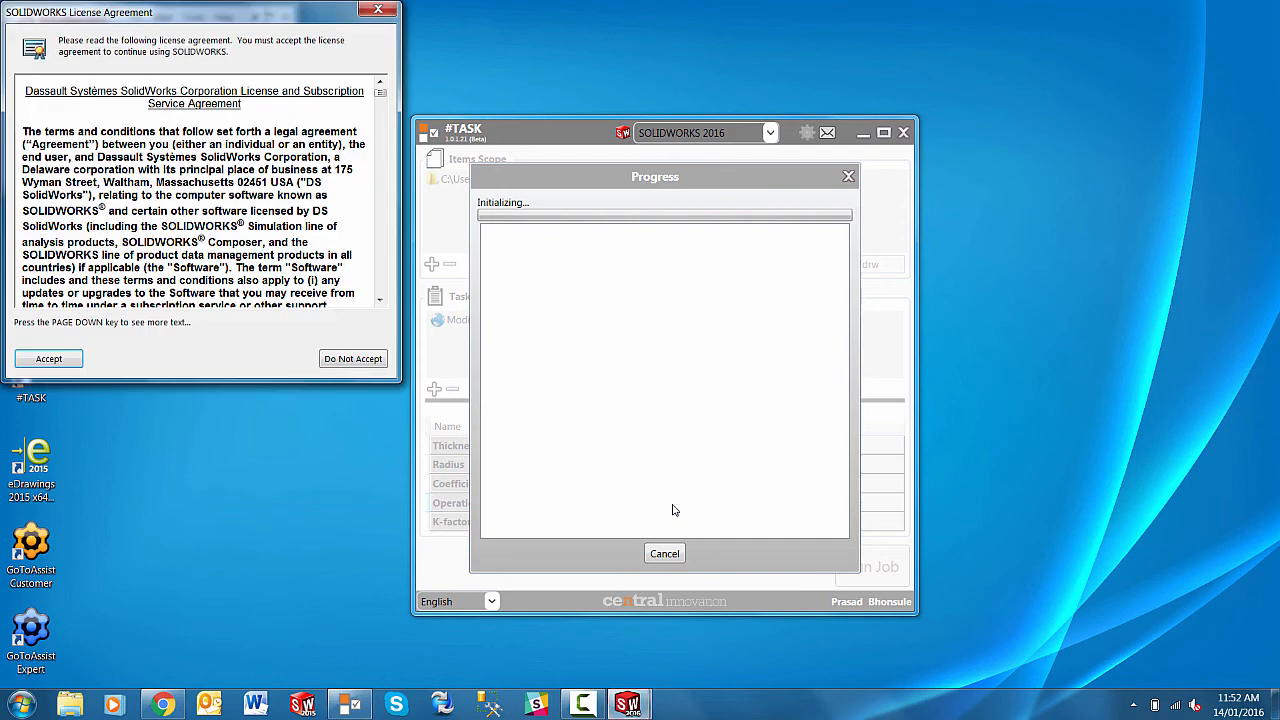
Step: Run the sheet metal job on the Files folder and wait for progress to finish
click(48, 358)
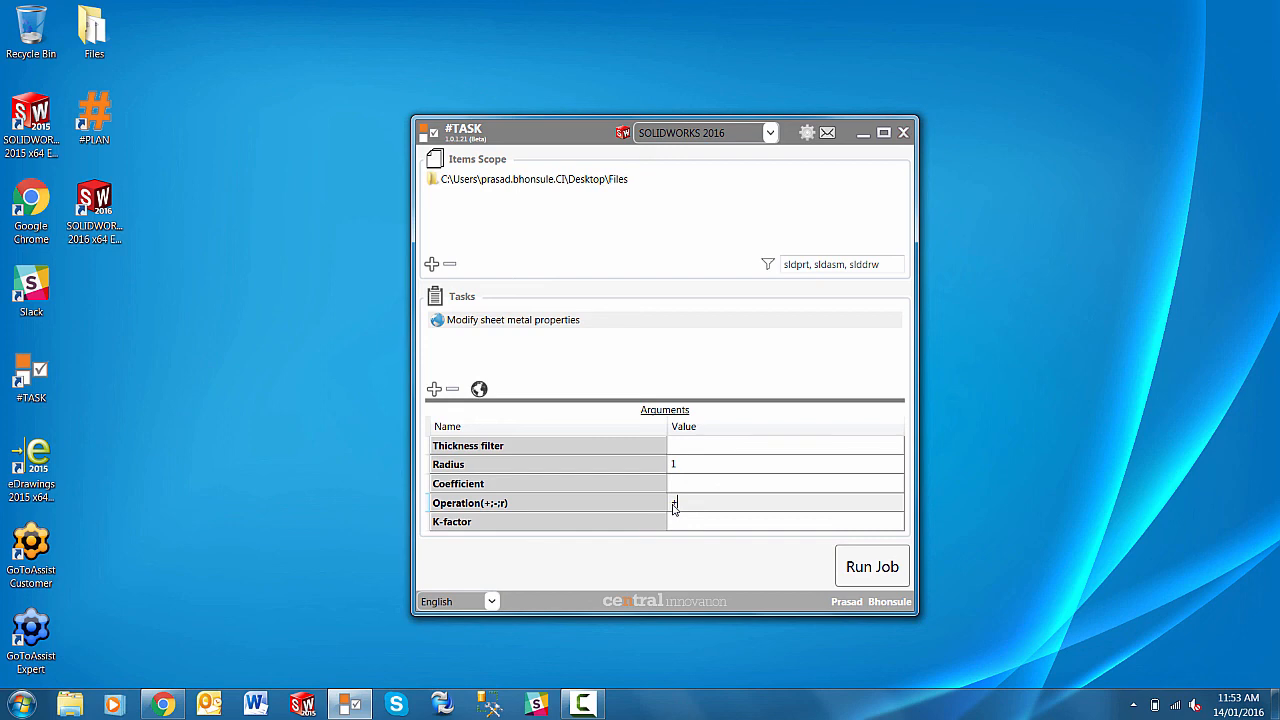
click(479, 389)
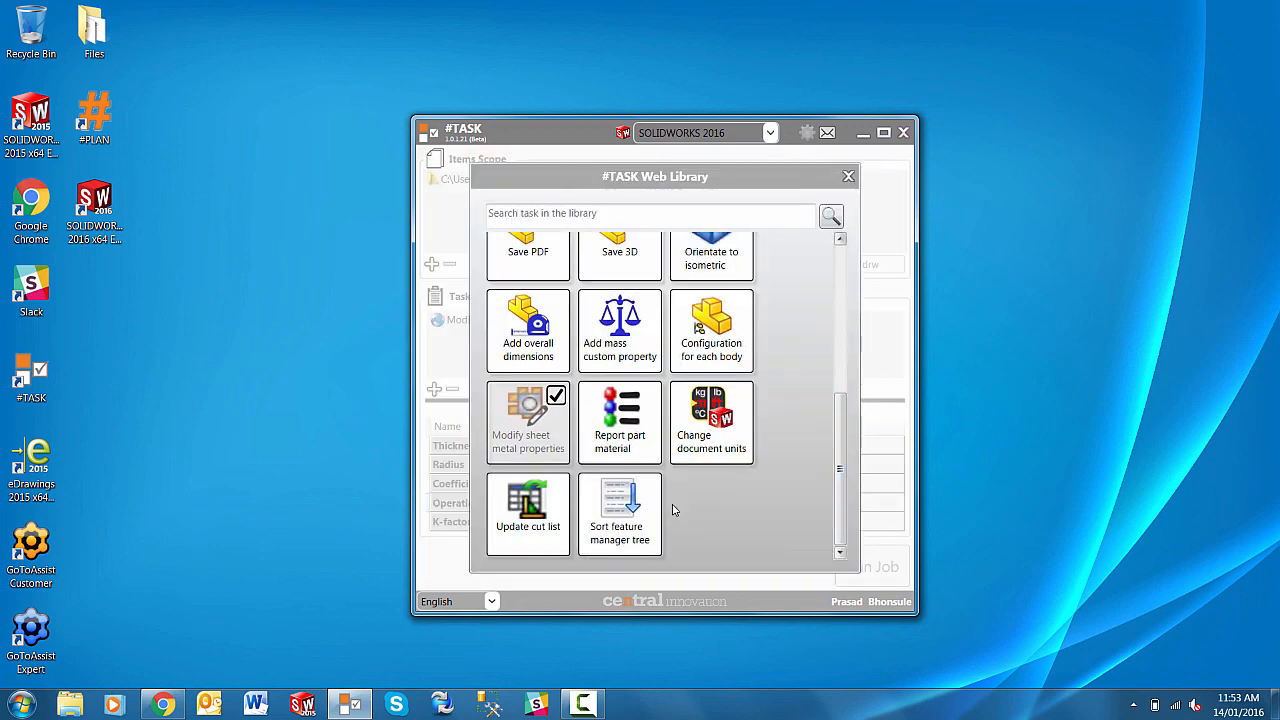
click(848, 176)
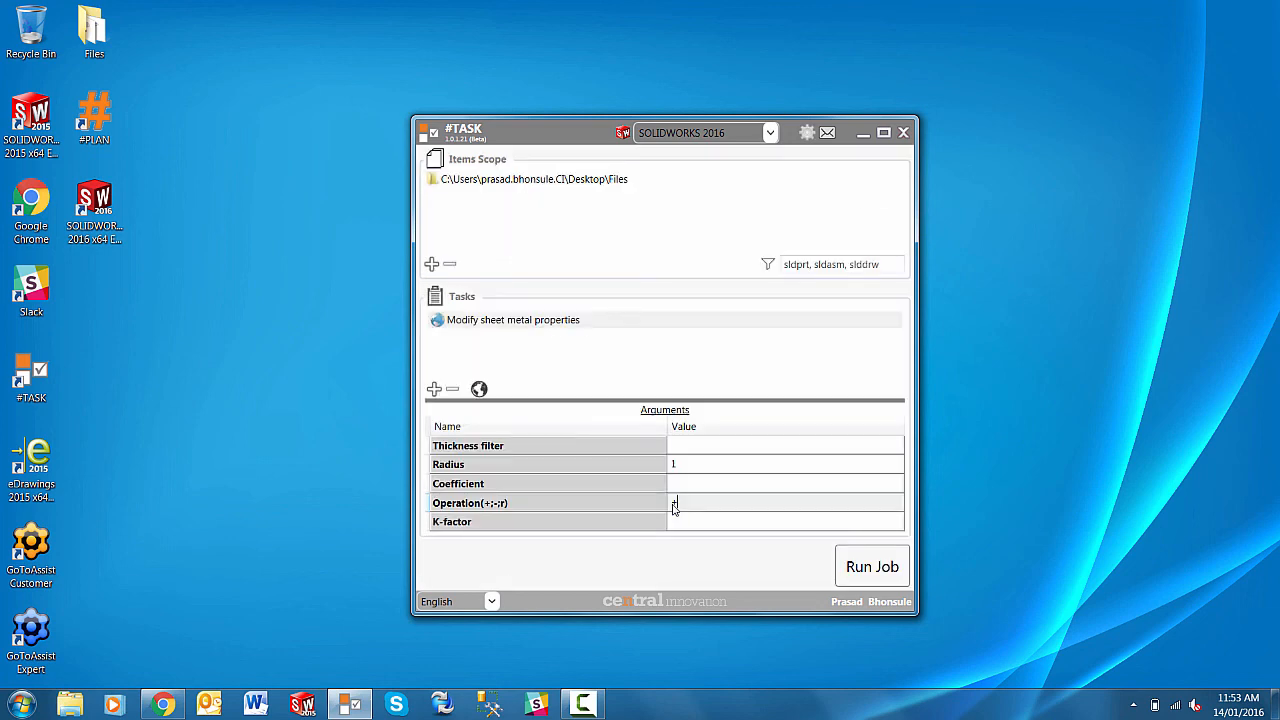
mouse_move(827, 132)
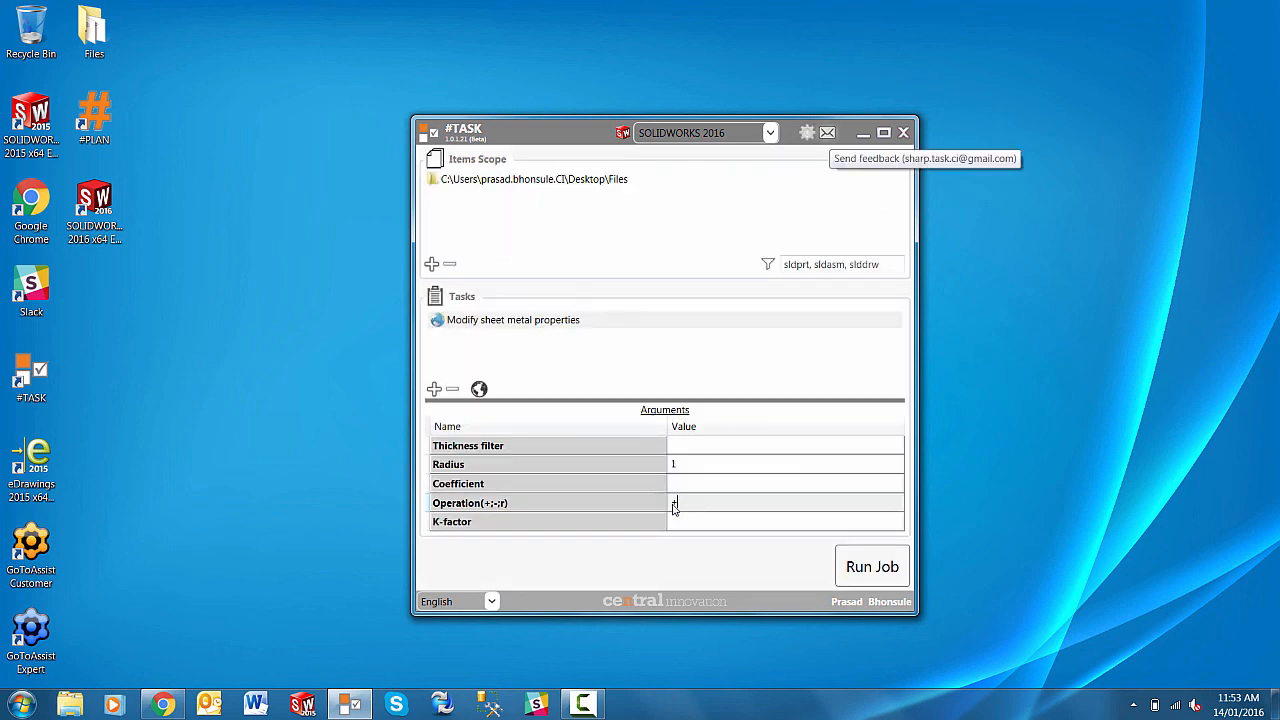